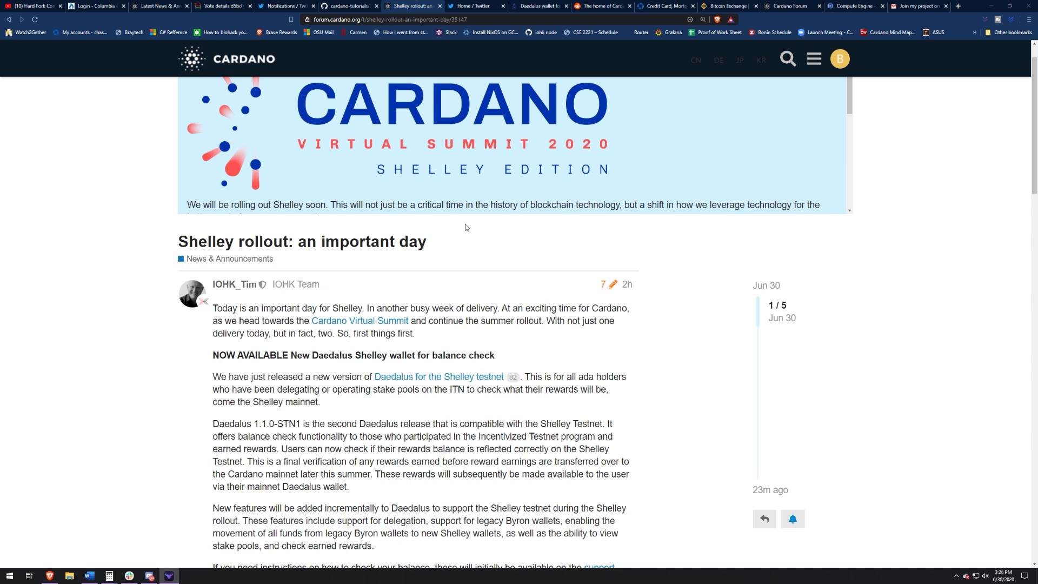
mouse_move(530, 268)
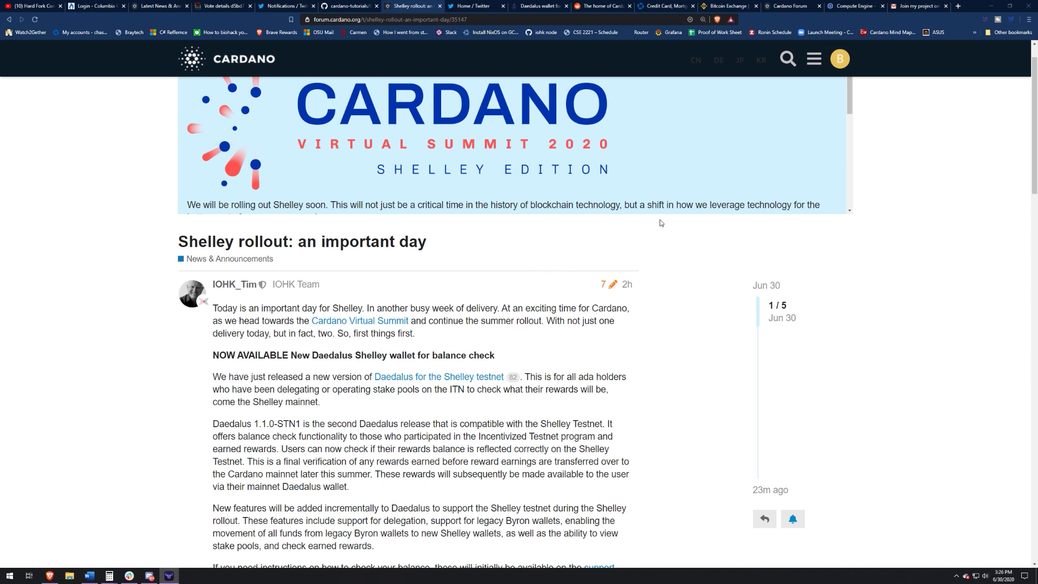
Check the site rewards summary, then read down to the Shelley Rollout Plan timeline image
click(731, 19)
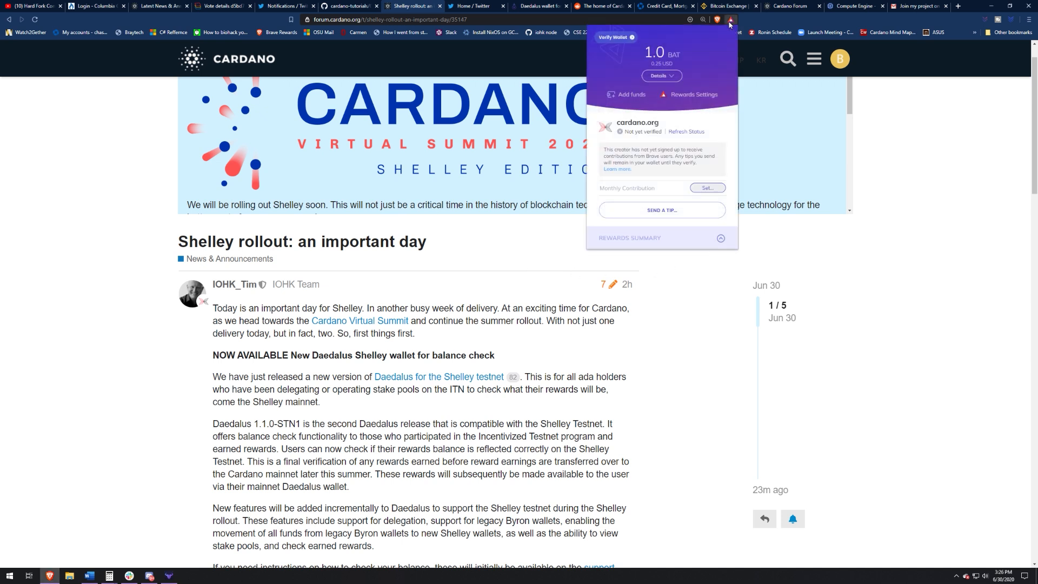
click(732, 19)
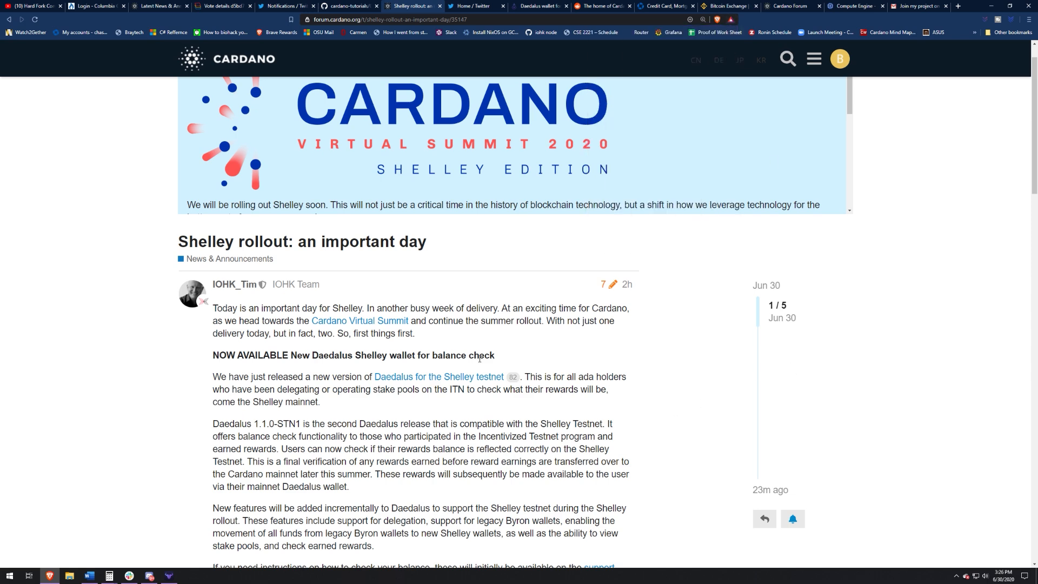
scroll(down, 3)
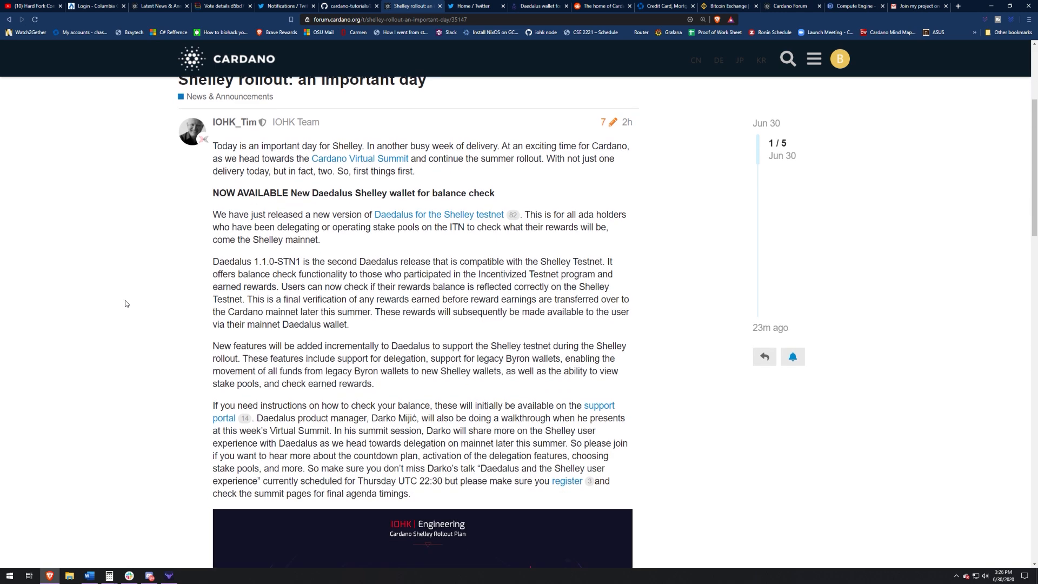
mouse_move(128, 271)
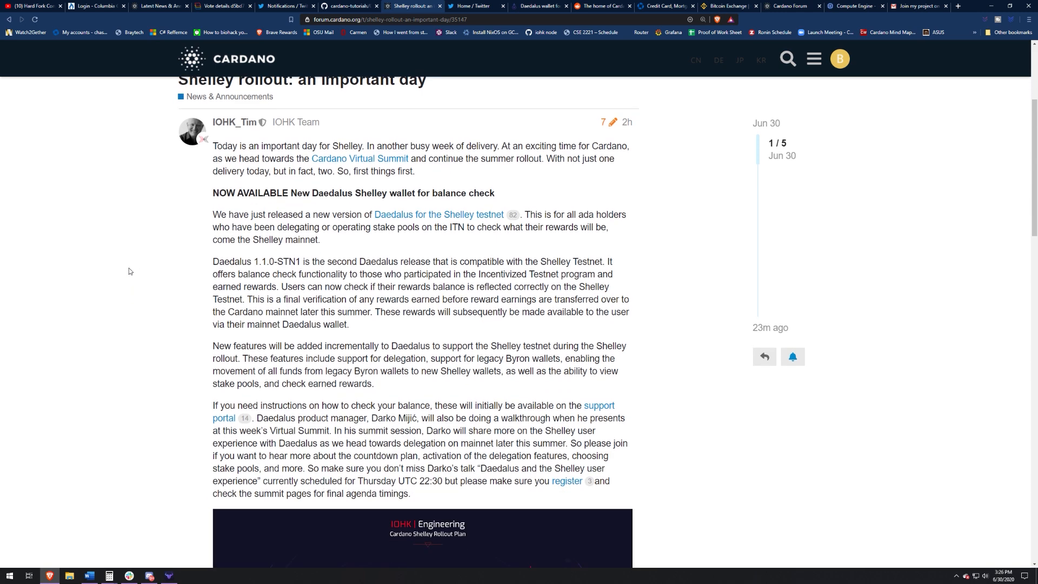
mouse_move(114, 249)
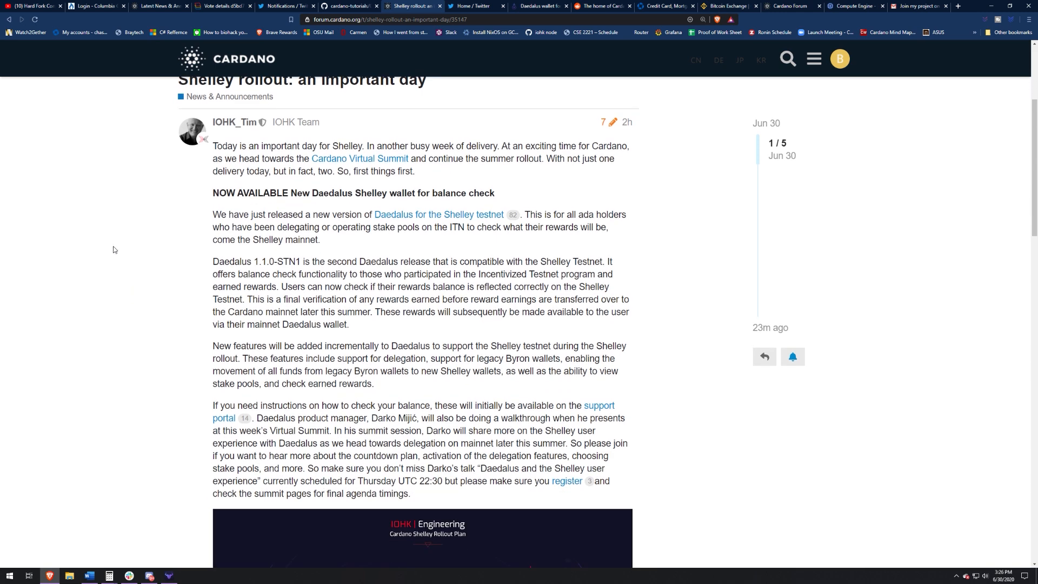
mouse_move(144, 266)
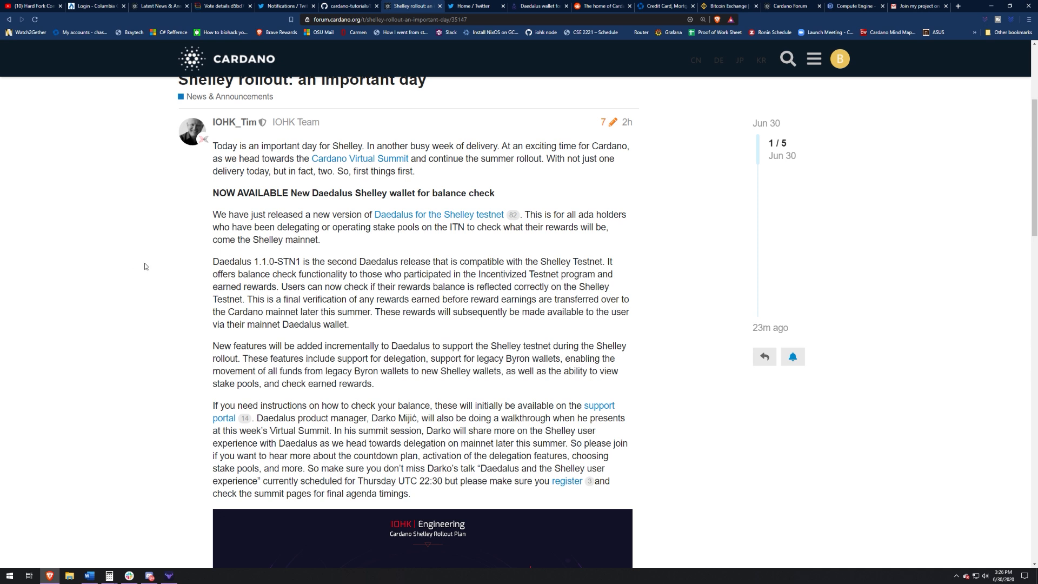
mouse_move(145, 268)
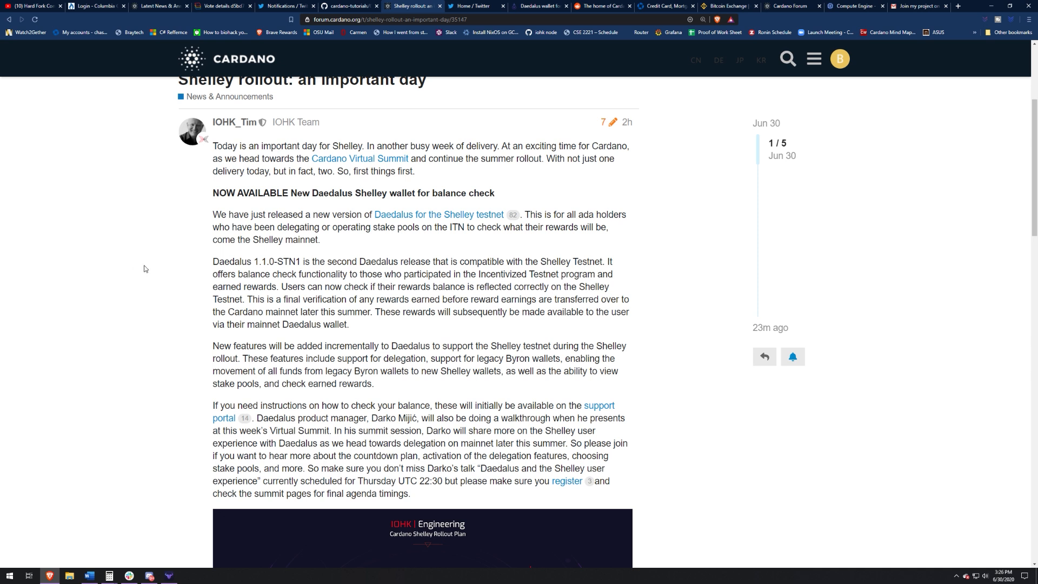
mouse_move(136, 237)
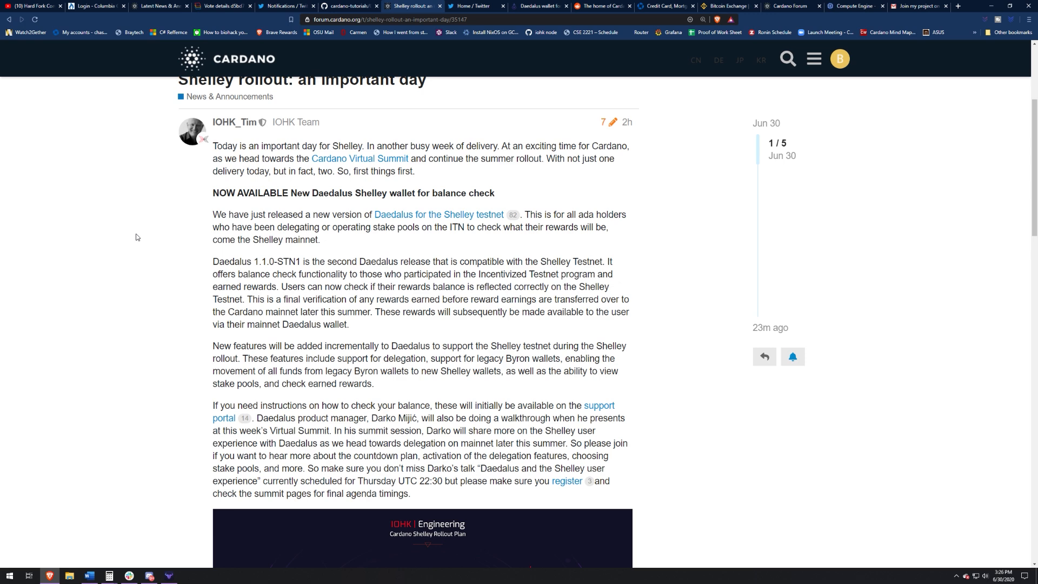
mouse_move(141, 248)
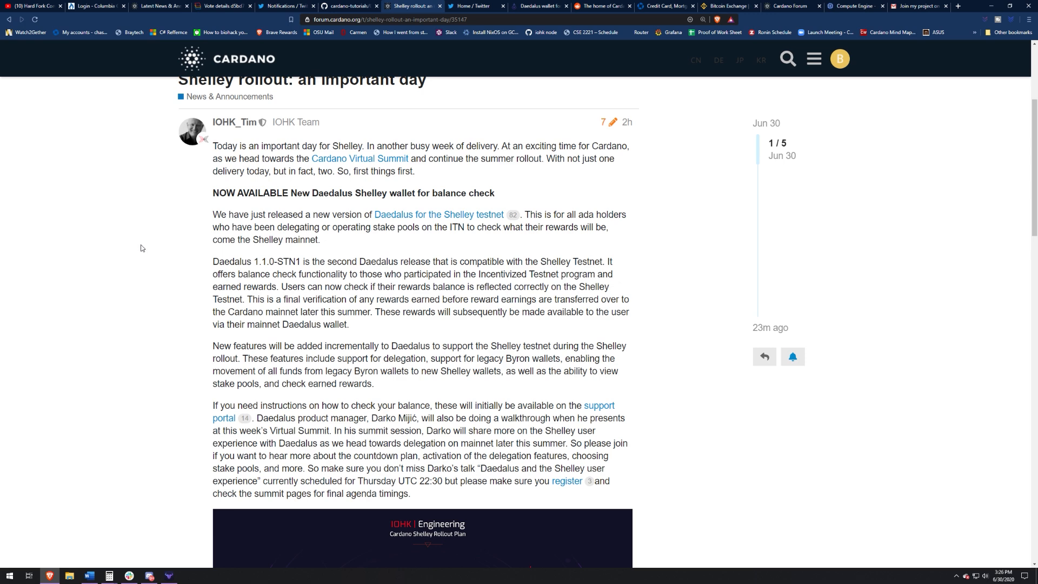
scroll(down, 3)
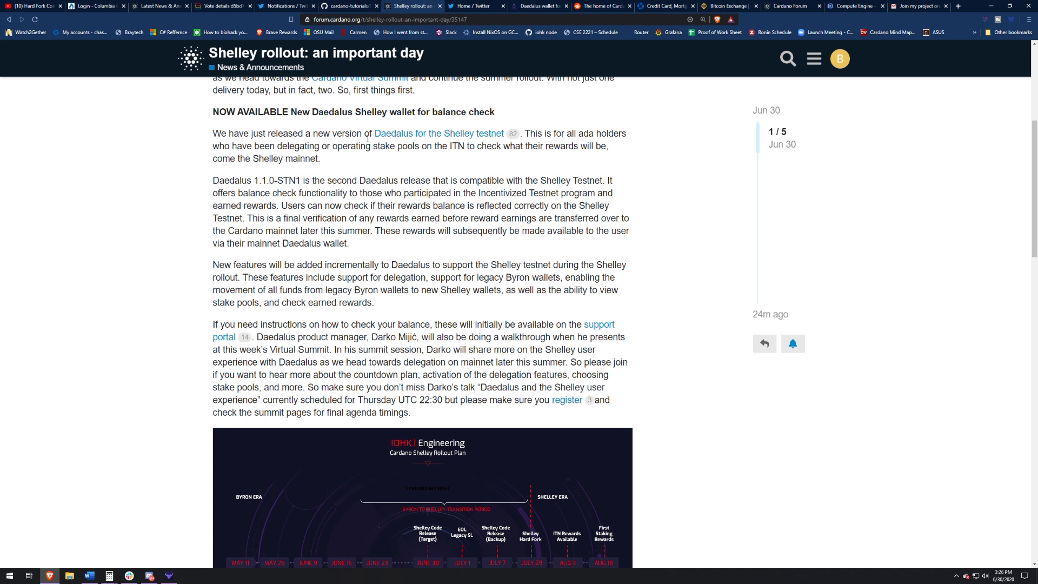
mouse_move(492, 134)
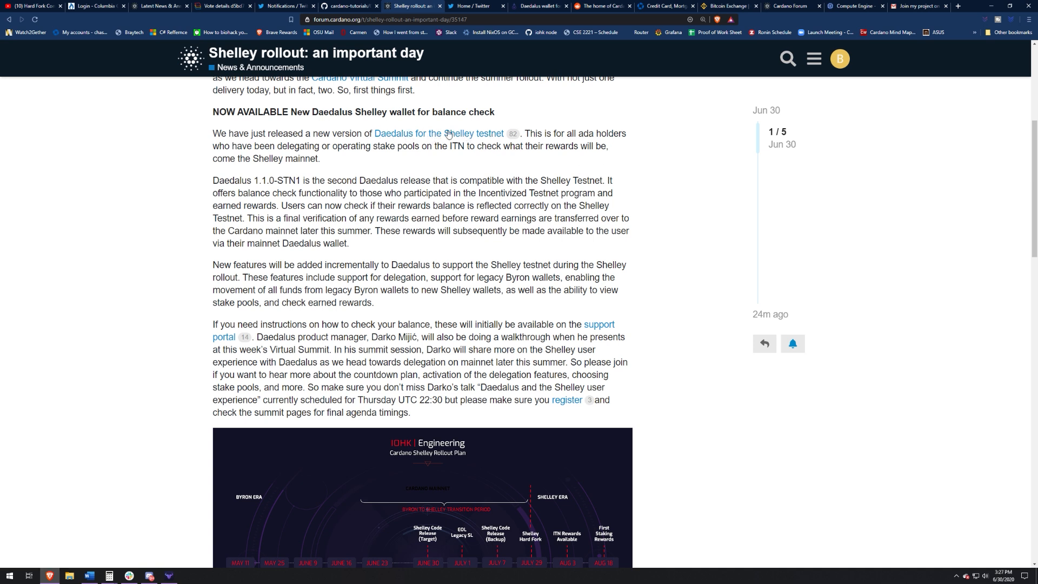
mouse_move(551, 180)
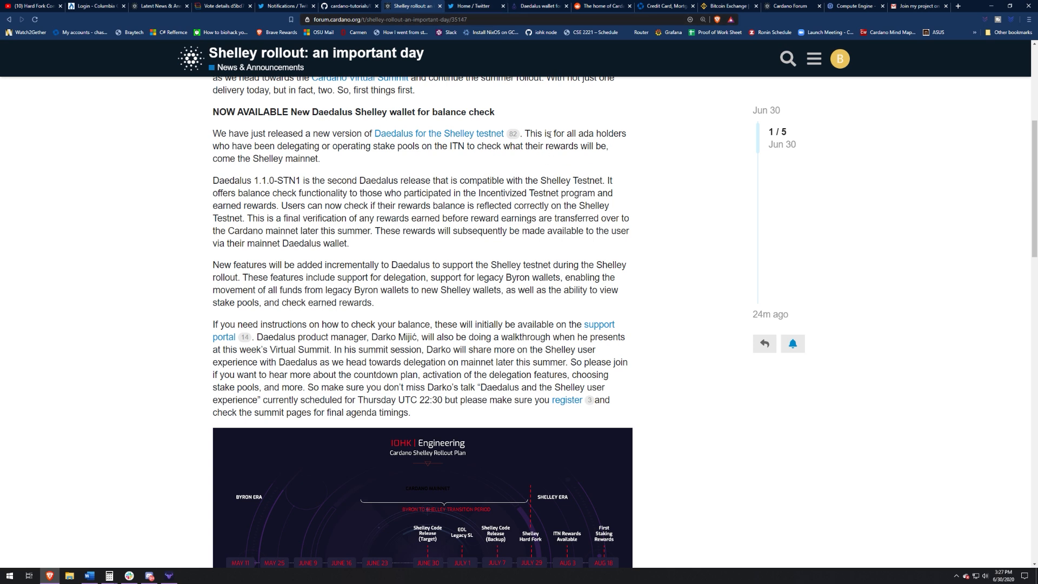
mouse_move(353, 165)
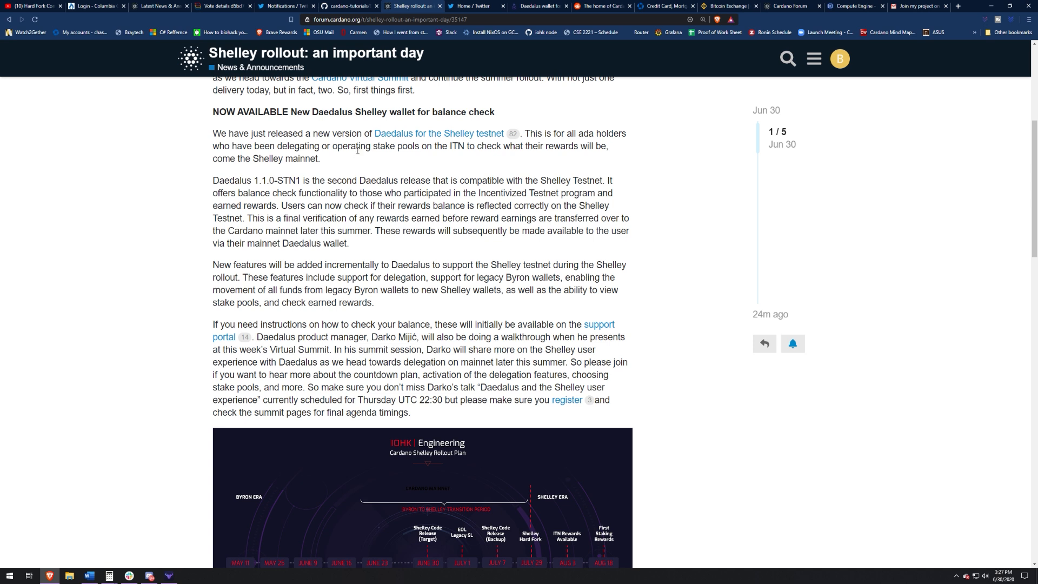
mouse_move(357, 150)
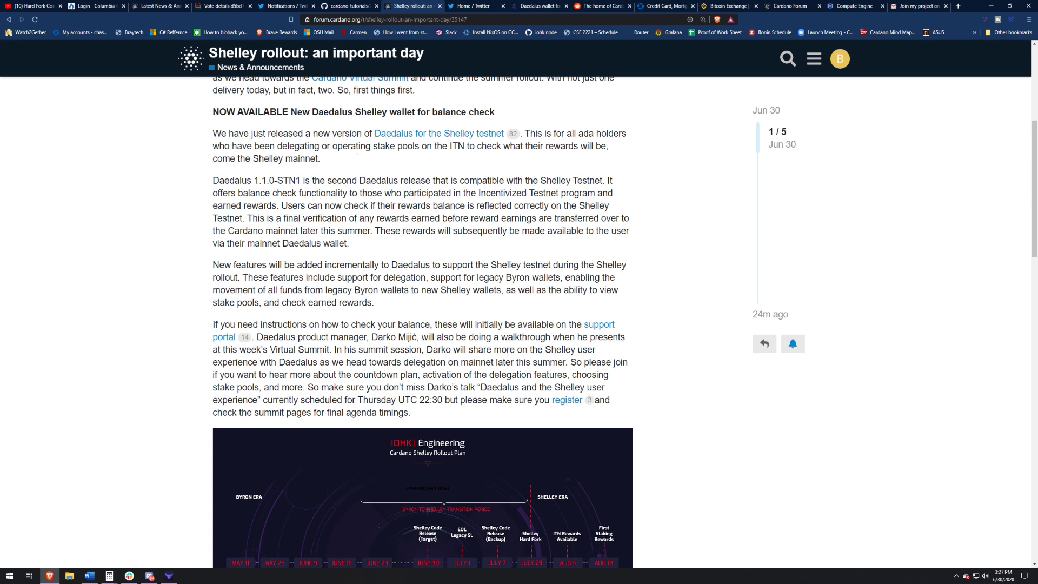
scroll(down, 3)
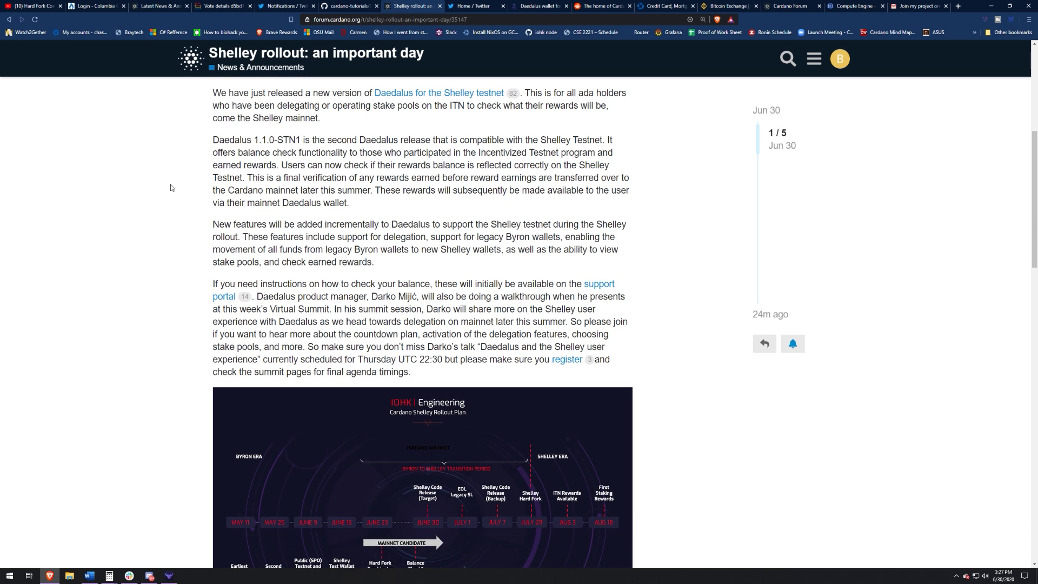
mouse_move(180, 177)
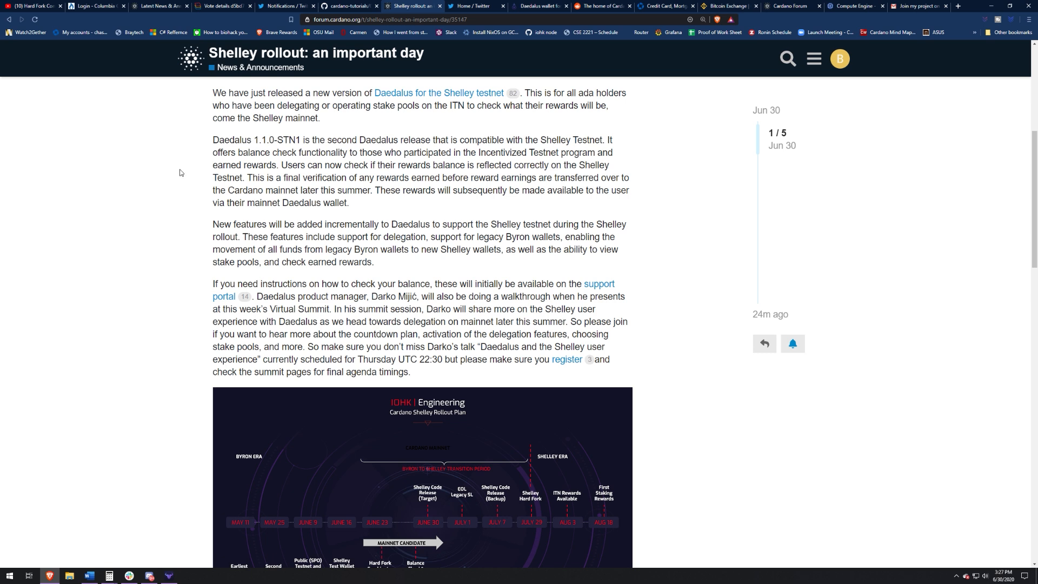
mouse_move(197, 185)
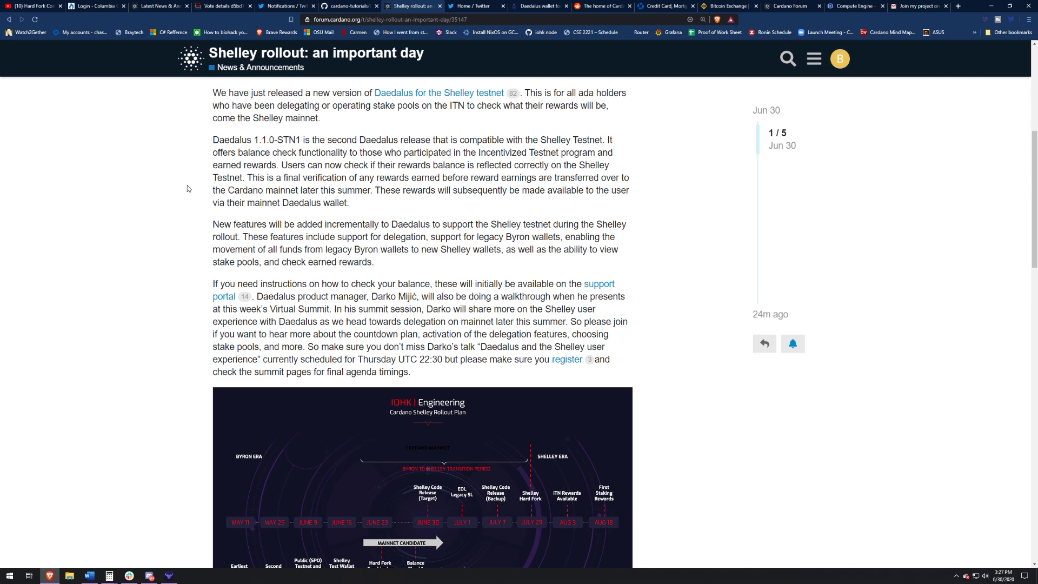
scroll(down, 3)
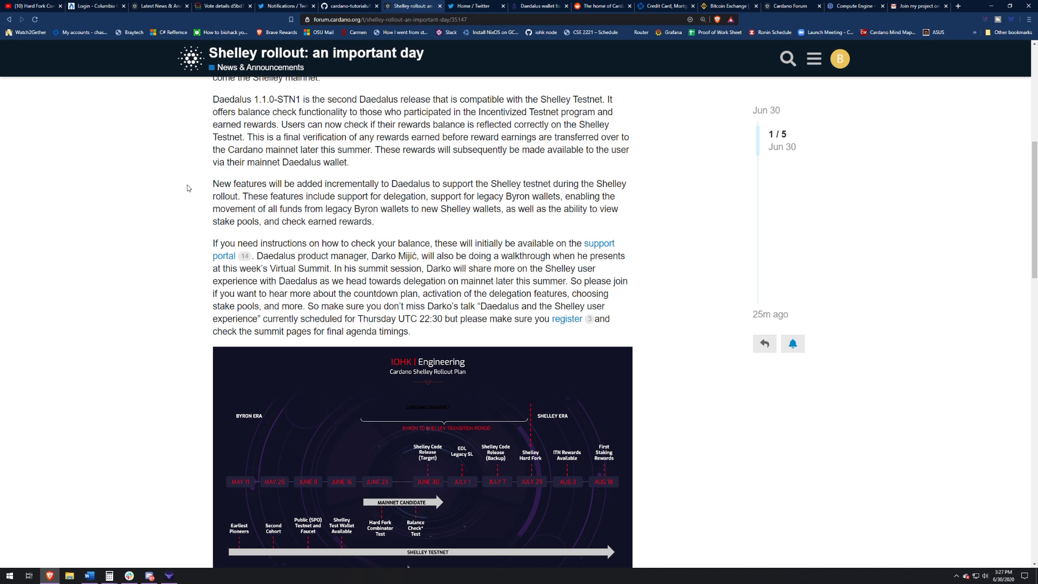
mouse_move(190, 185)
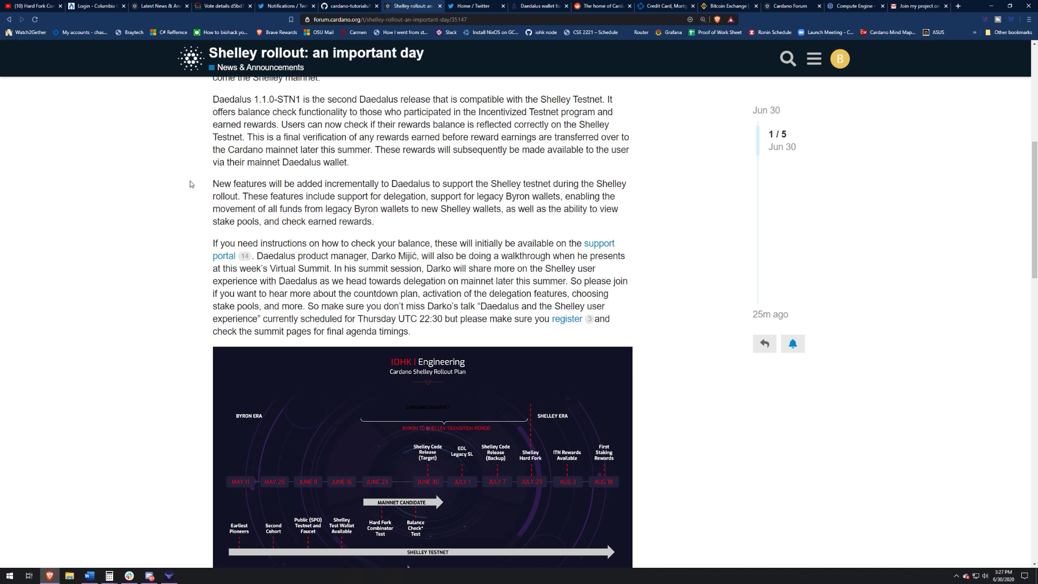
mouse_move(191, 198)
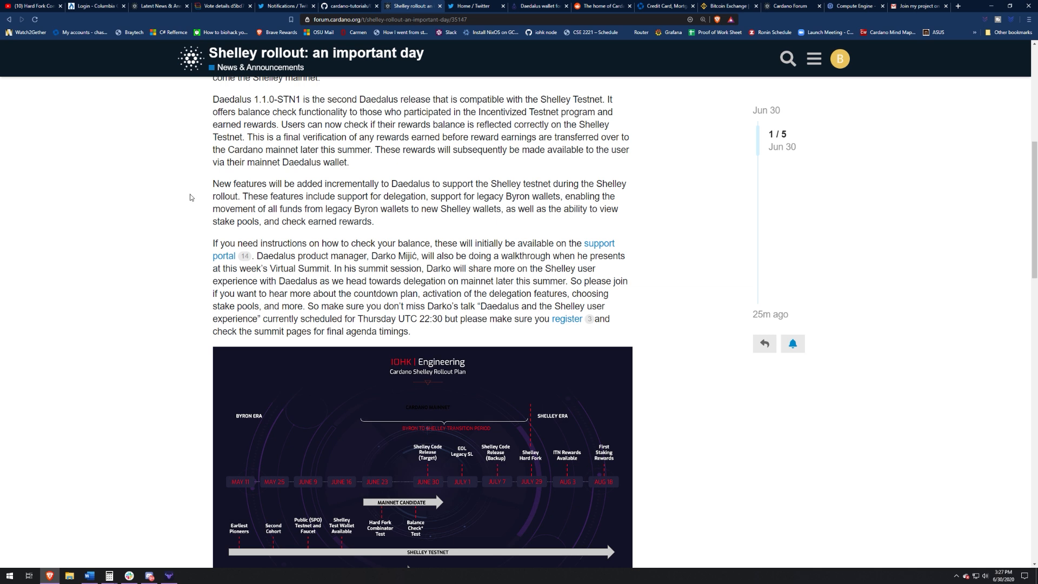
mouse_move(193, 196)
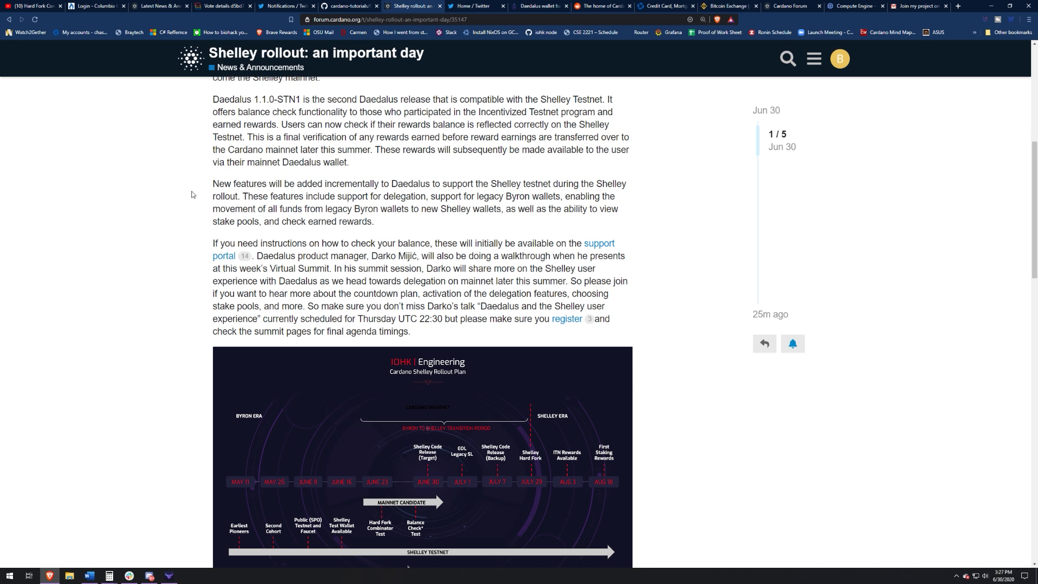
mouse_move(192, 192)
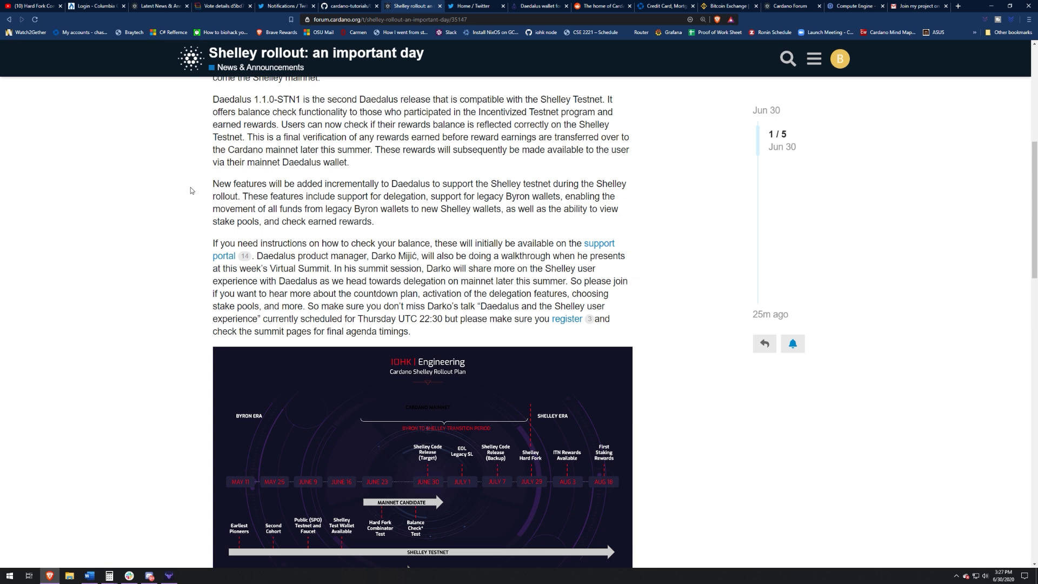
scroll(down, 3)
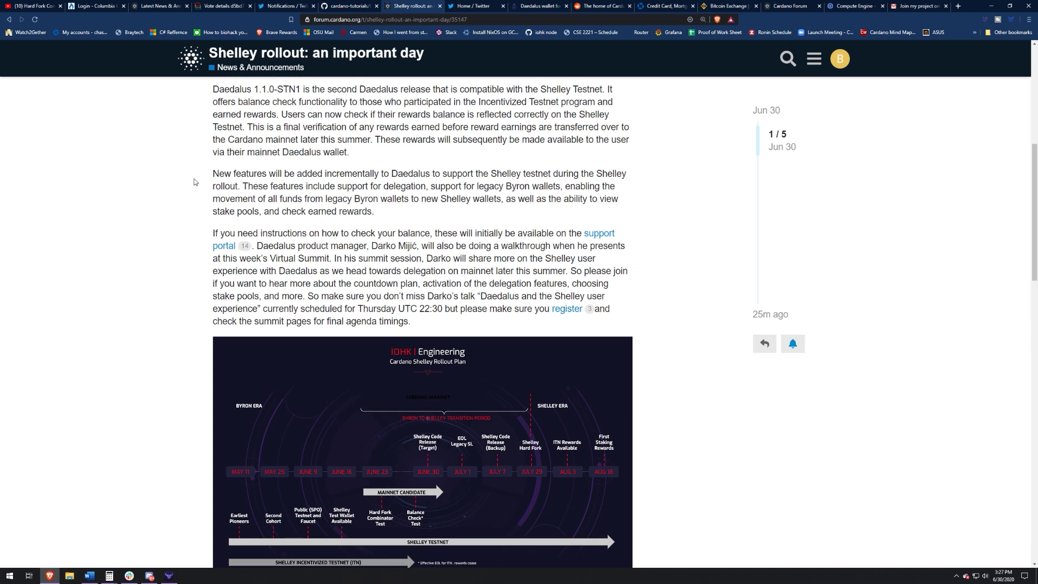
scroll(down, 3)
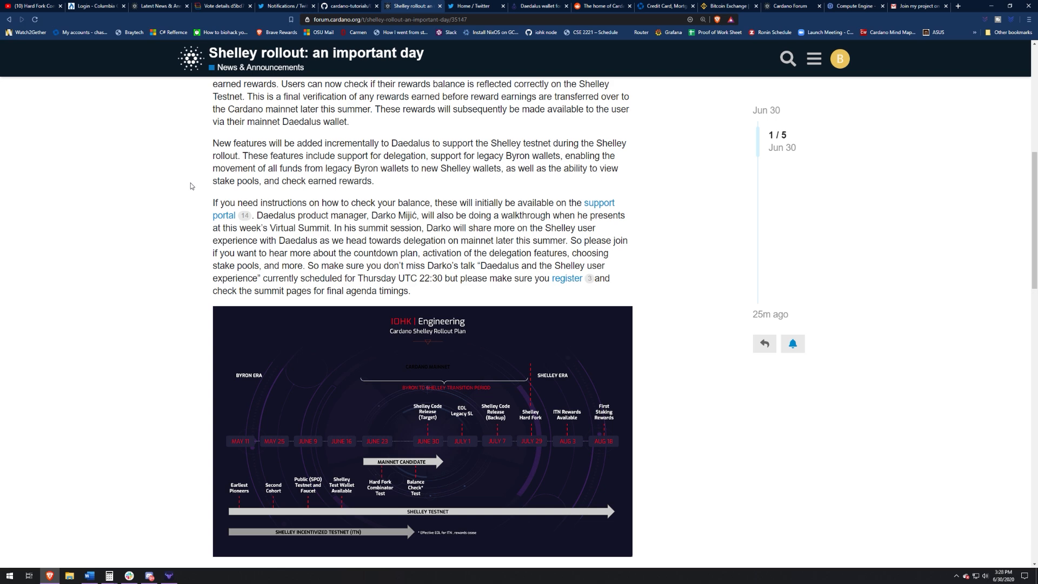
scroll(down, 3)
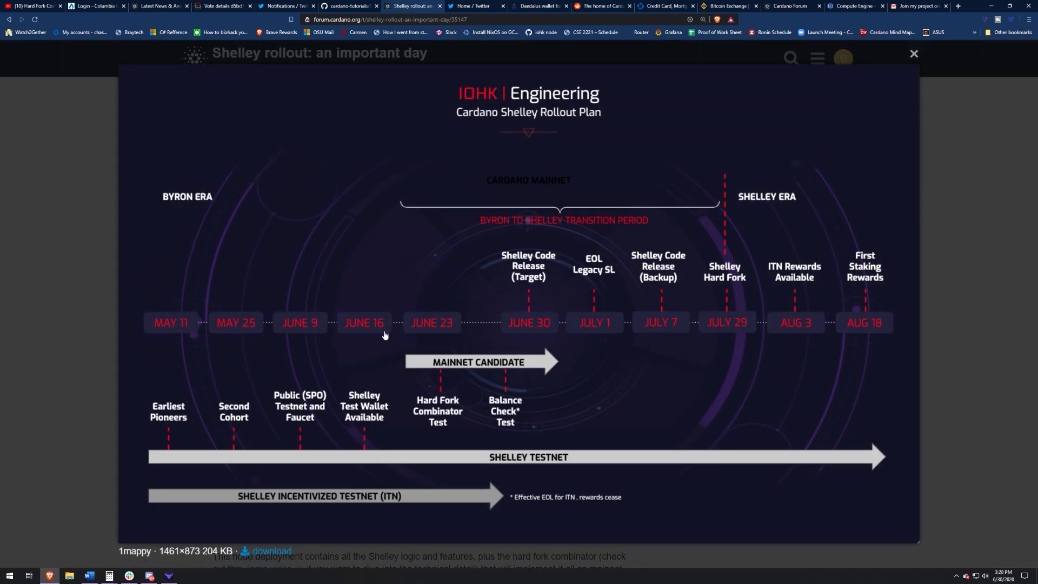
mouse_move(702, 278)
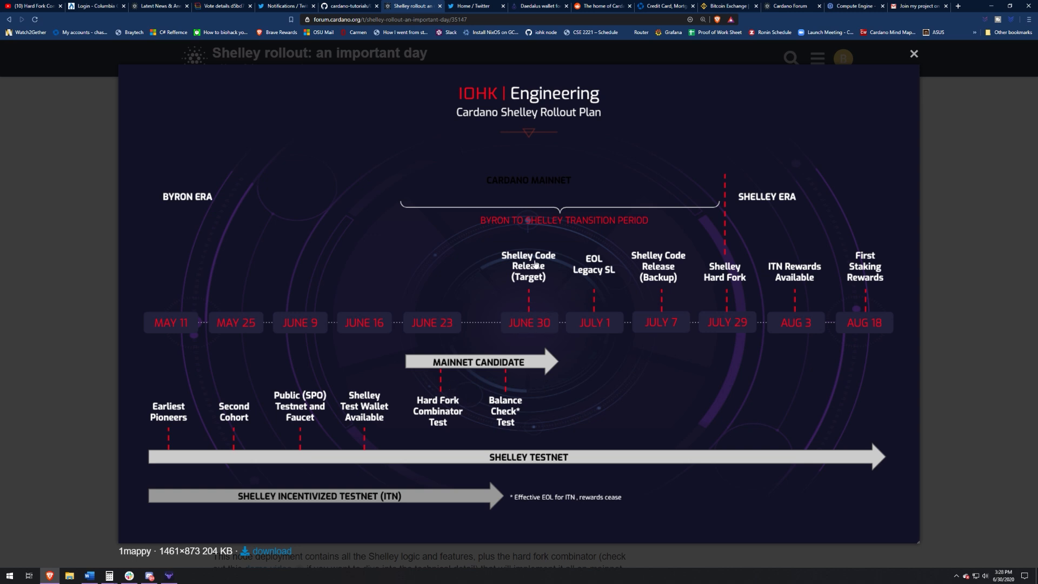
mouse_move(524, 284)
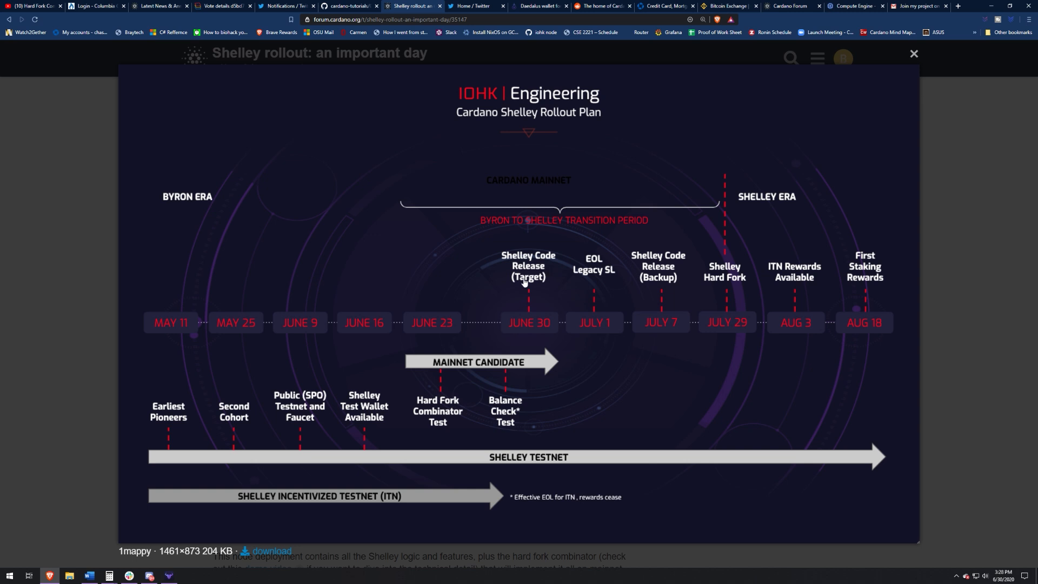
mouse_move(541, 274)
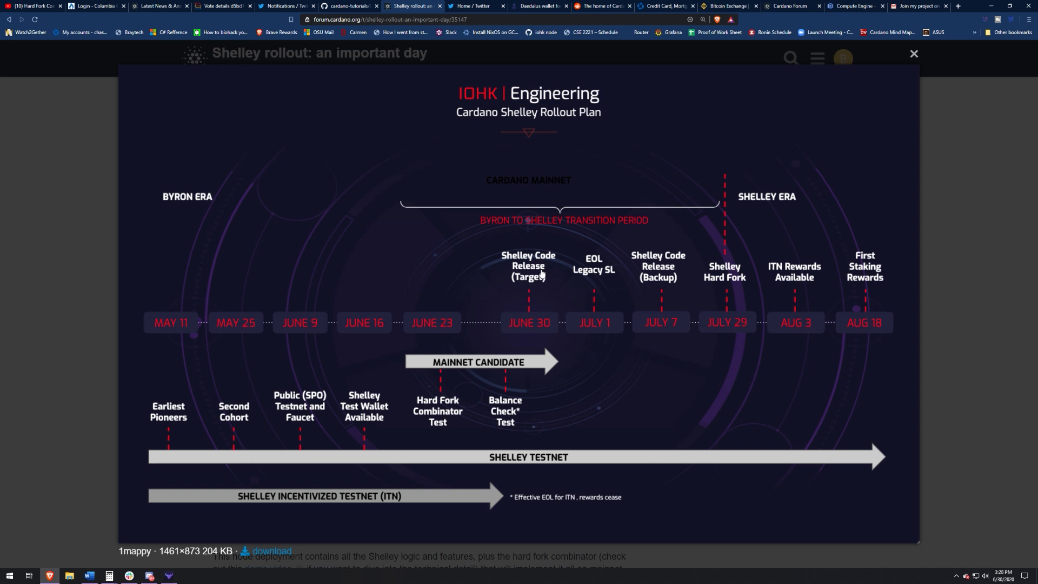
mouse_move(654, 286)
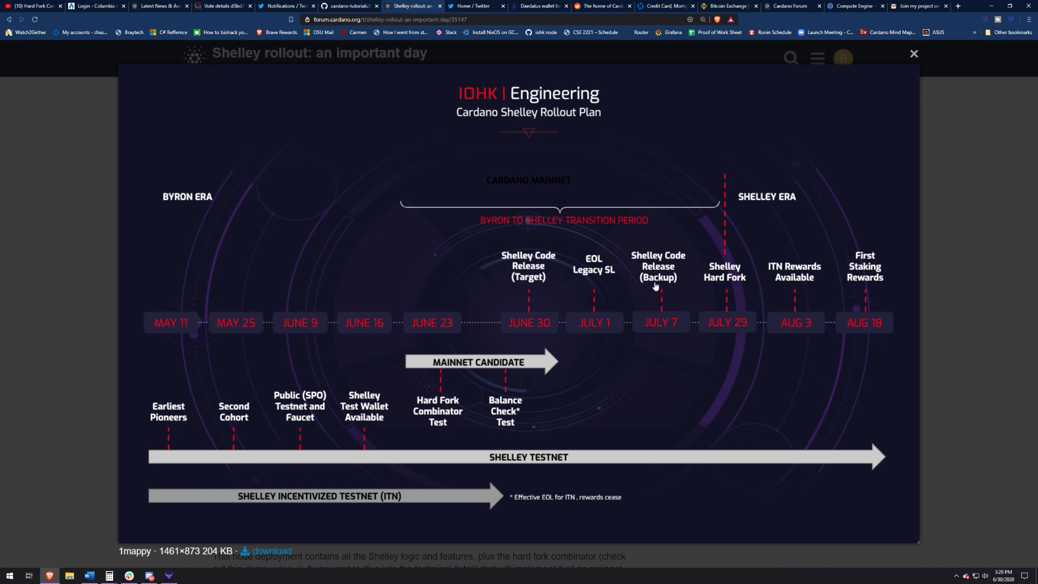
mouse_move(678, 335)
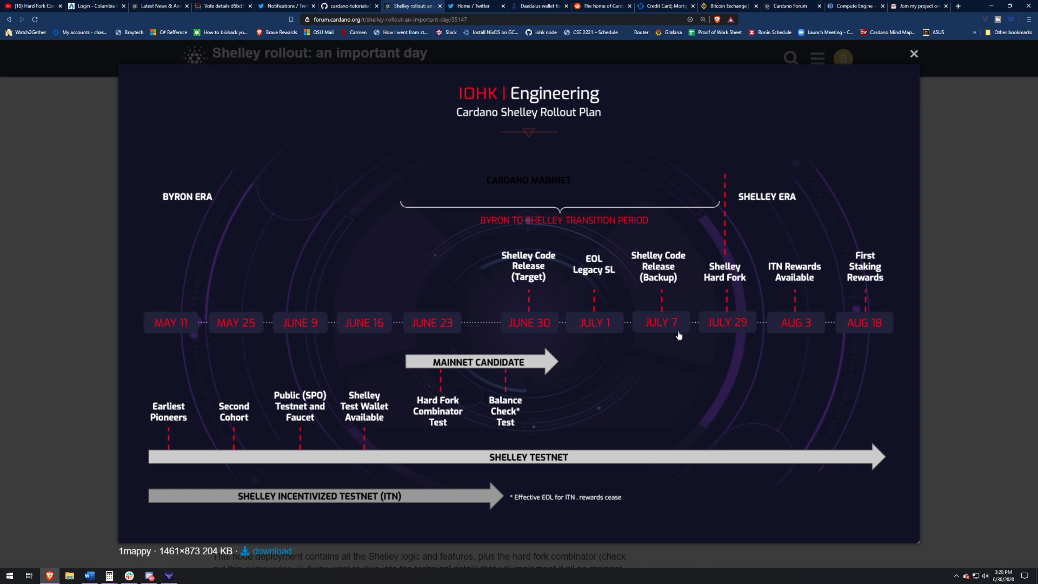
mouse_move(440, 410)
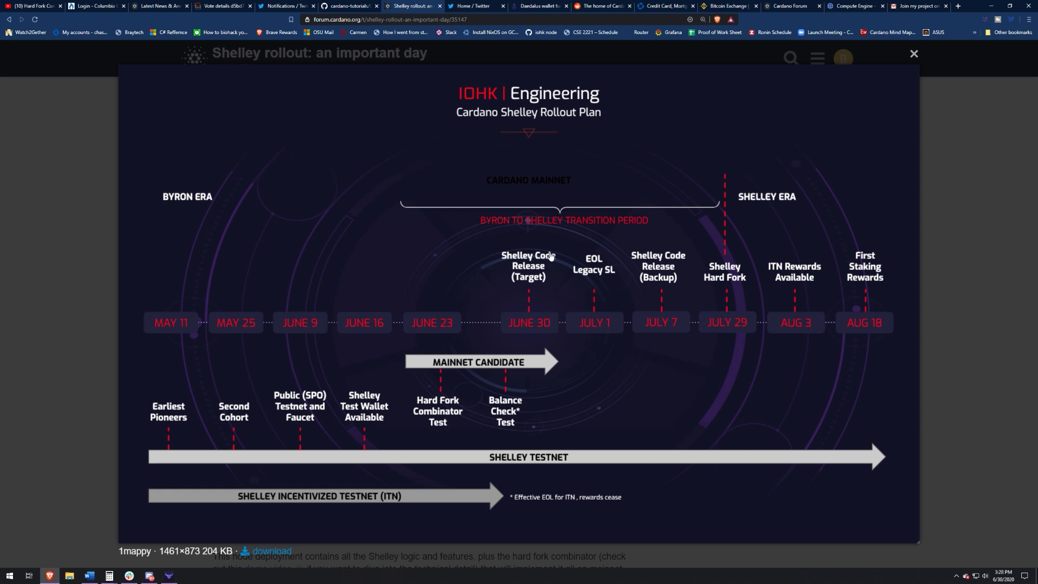
mouse_move(962, 342)
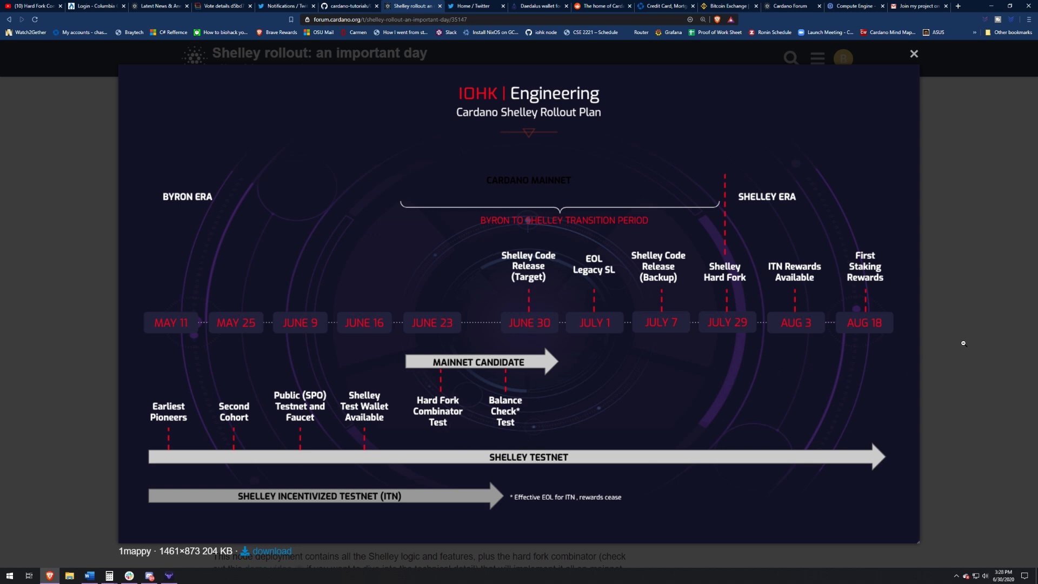
Dismiss the enlarged rollout image and read the full Shelley node deployment section
click(913, 53)
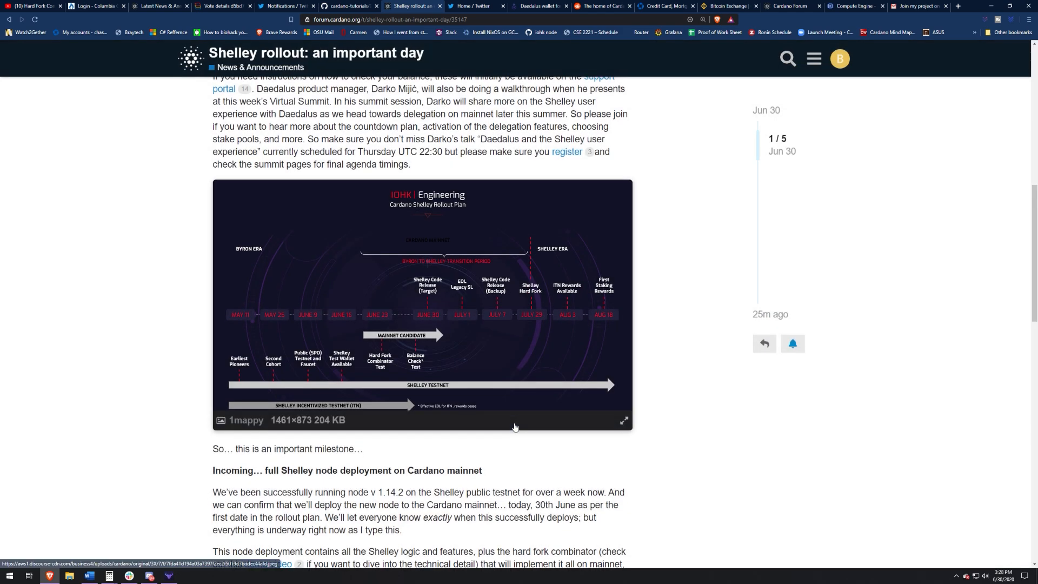
scroll(down, 3)
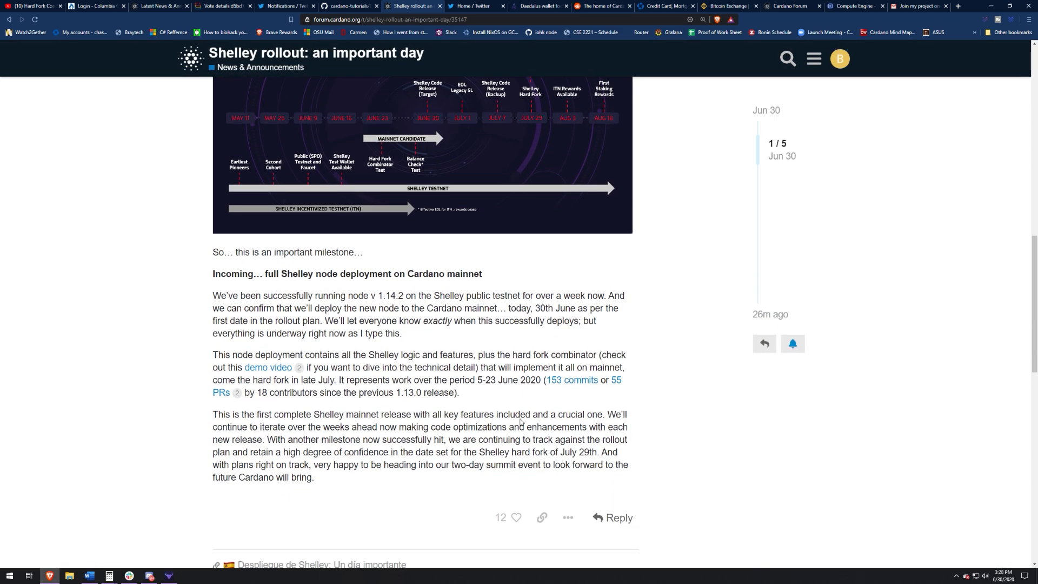
scroll(down, 3)
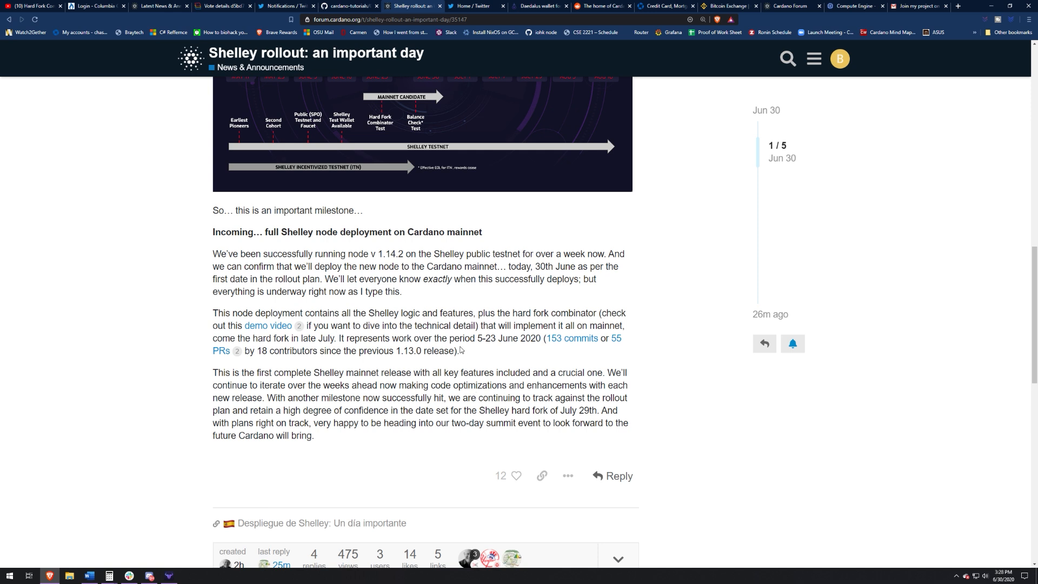
mouse_move(478, 368)
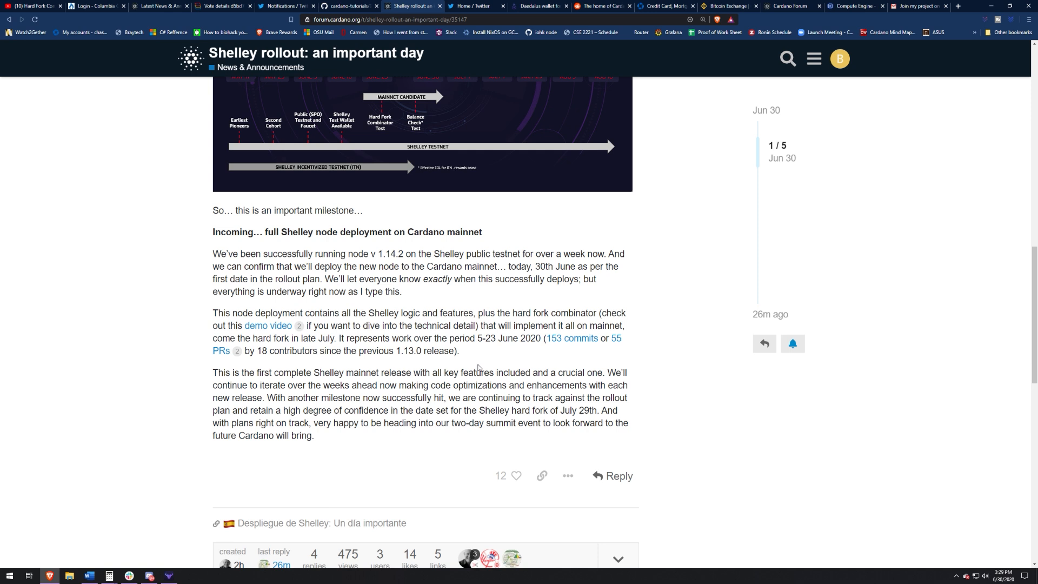
mouse_move(484, 359)
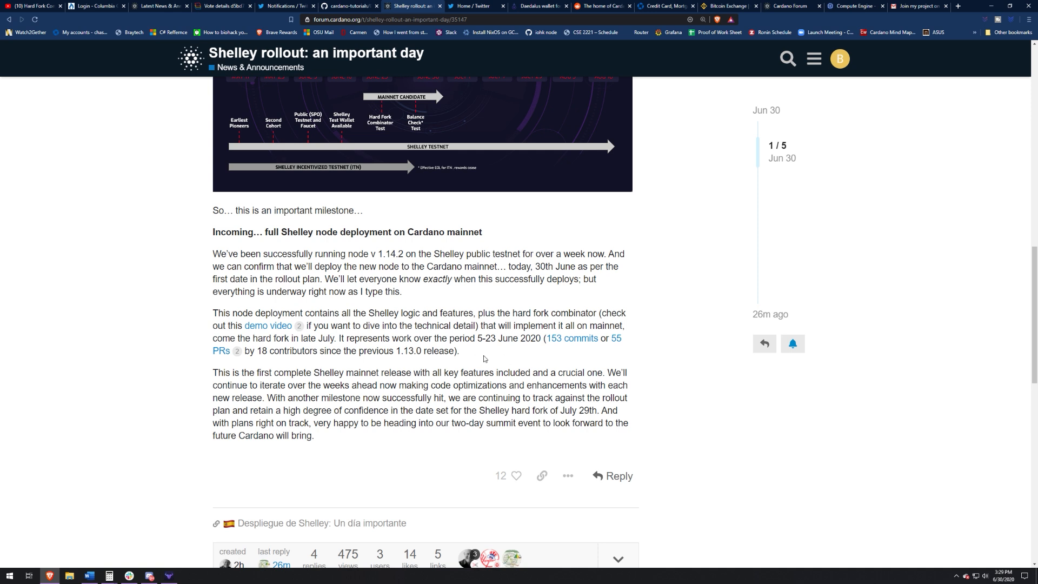
mouse_move(277, 332)
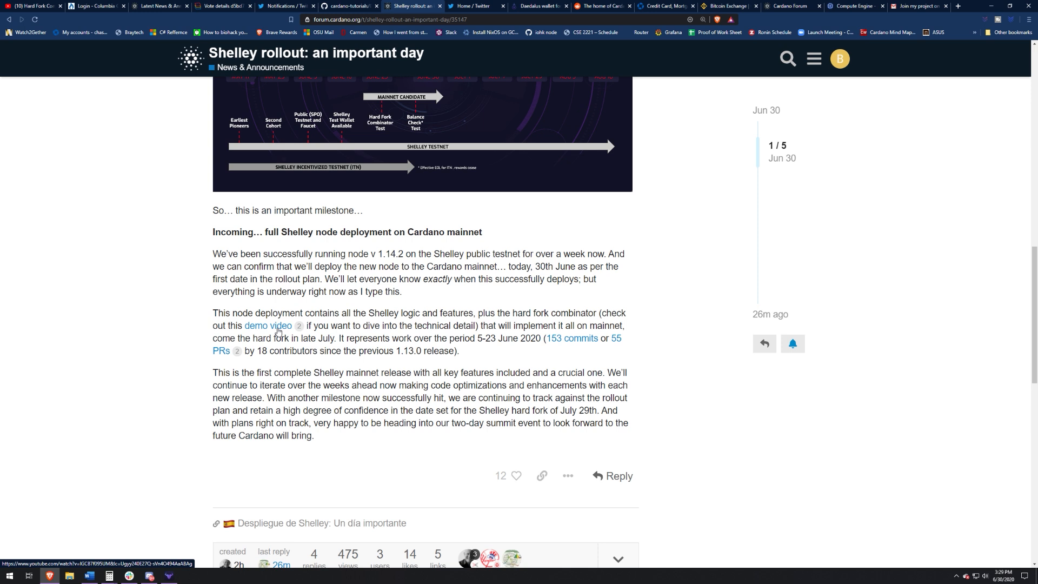
mouse_move(616, 344)
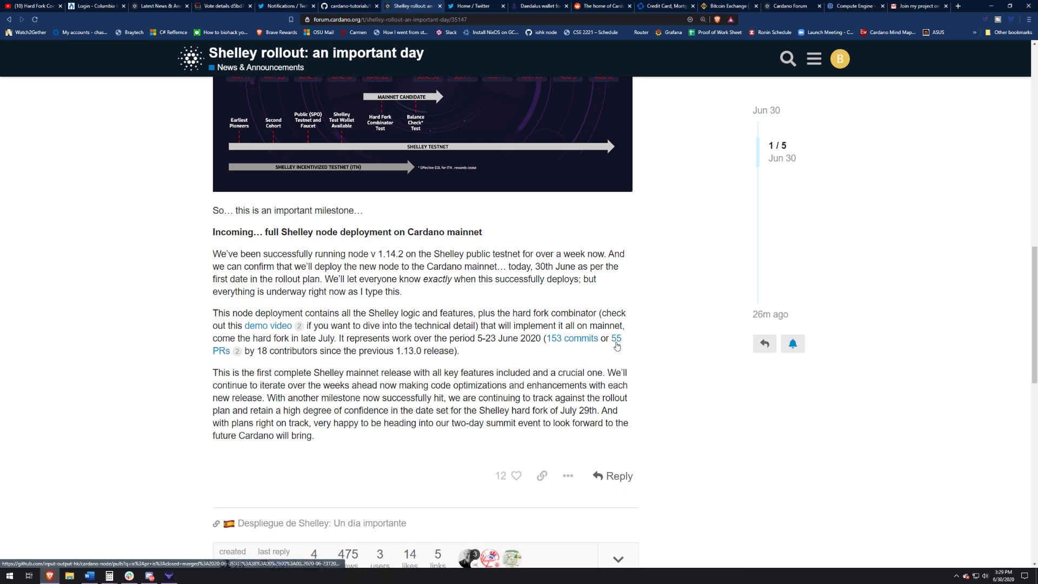
scroll(down, 3)
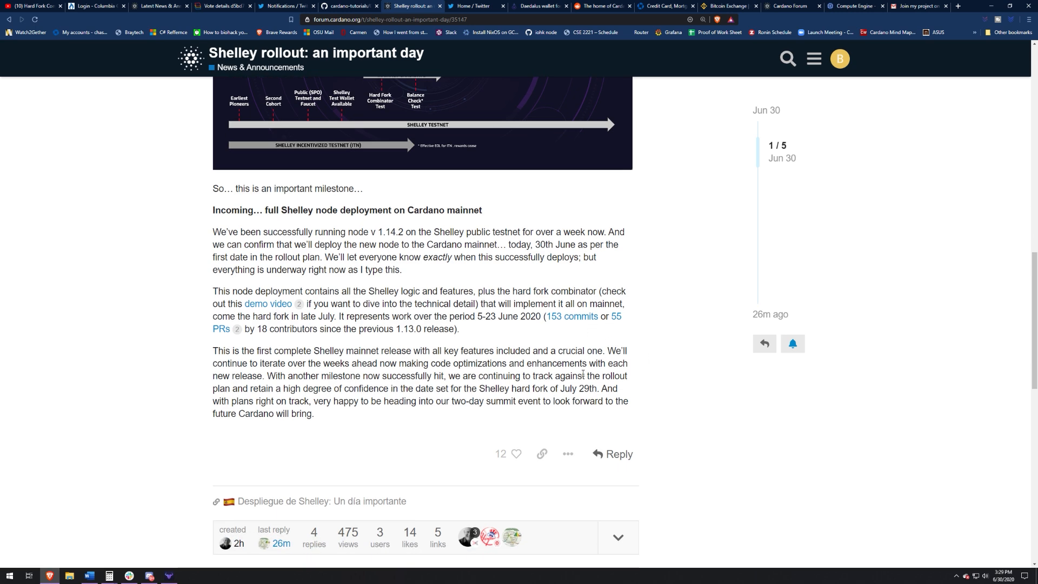
scroll(down, 3)
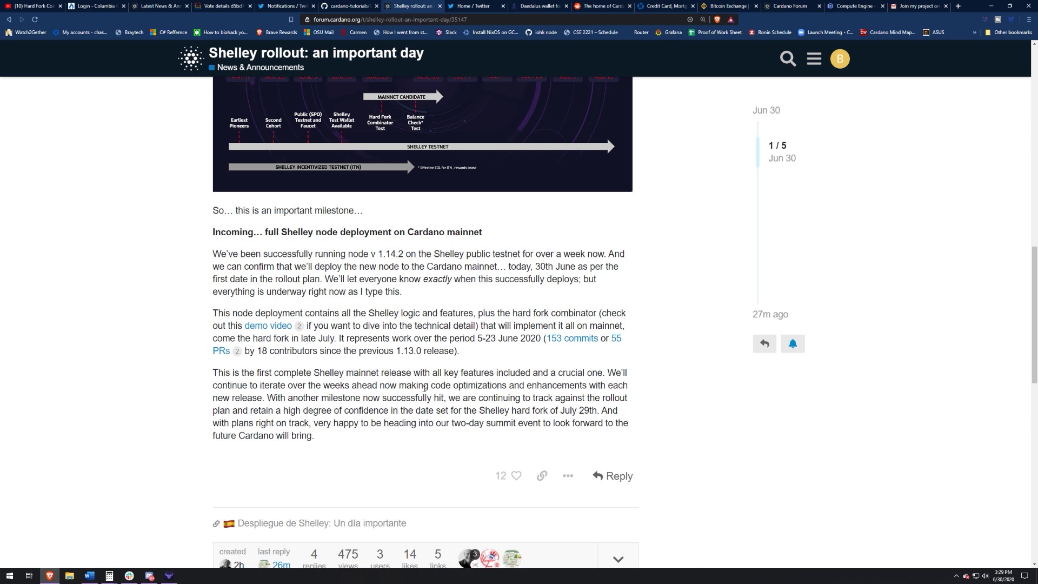
mouse_move(540, 364)
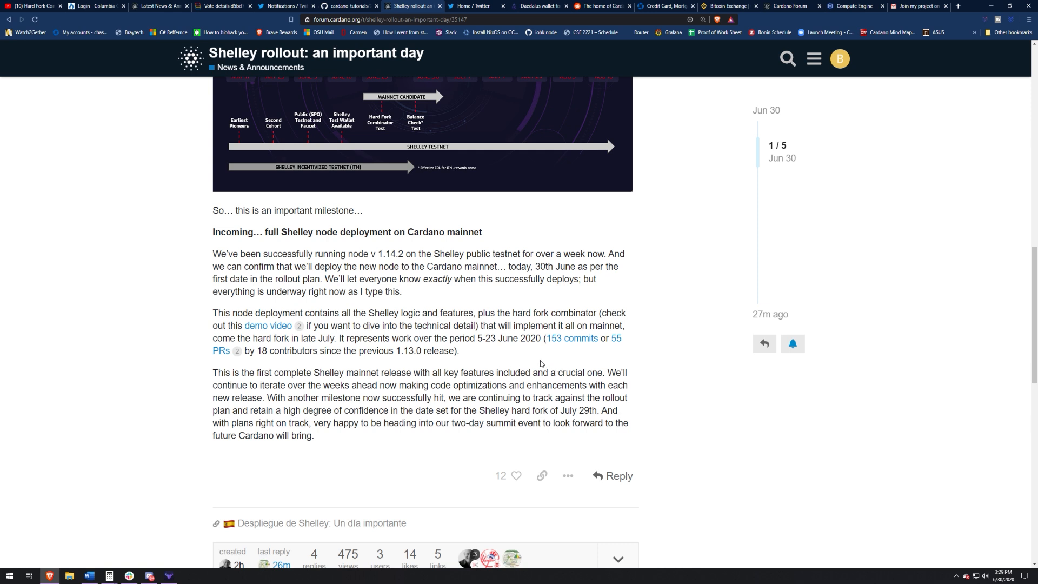
mouse_move(427, 395)
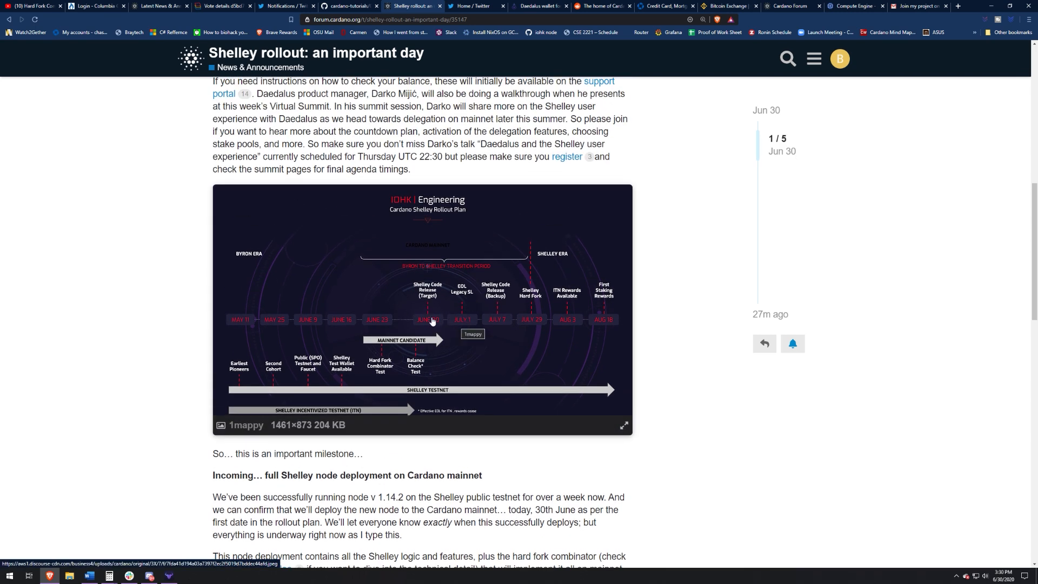
mouse_move(504, 317)
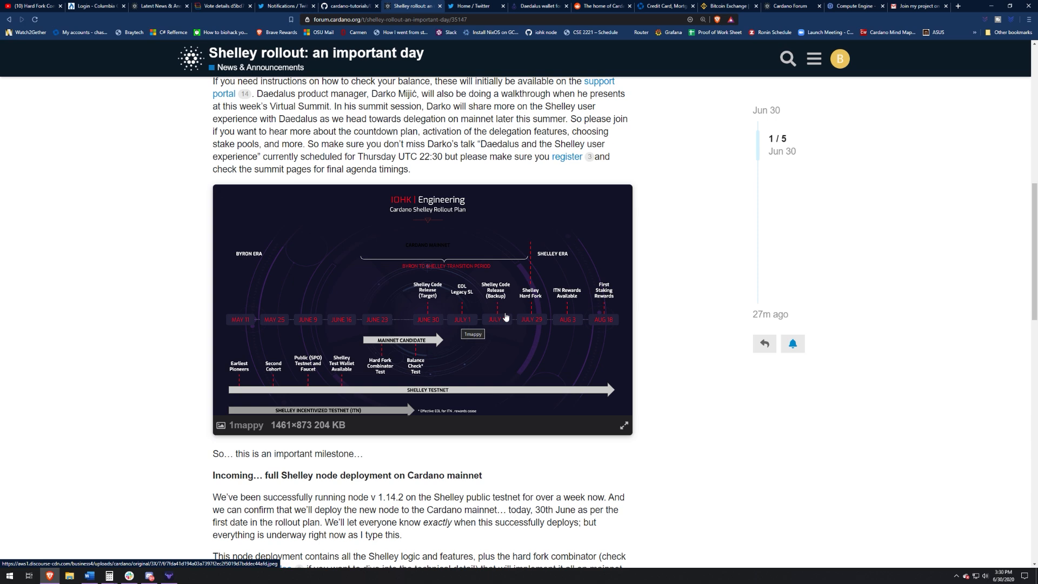
mouse_move(551, 324)
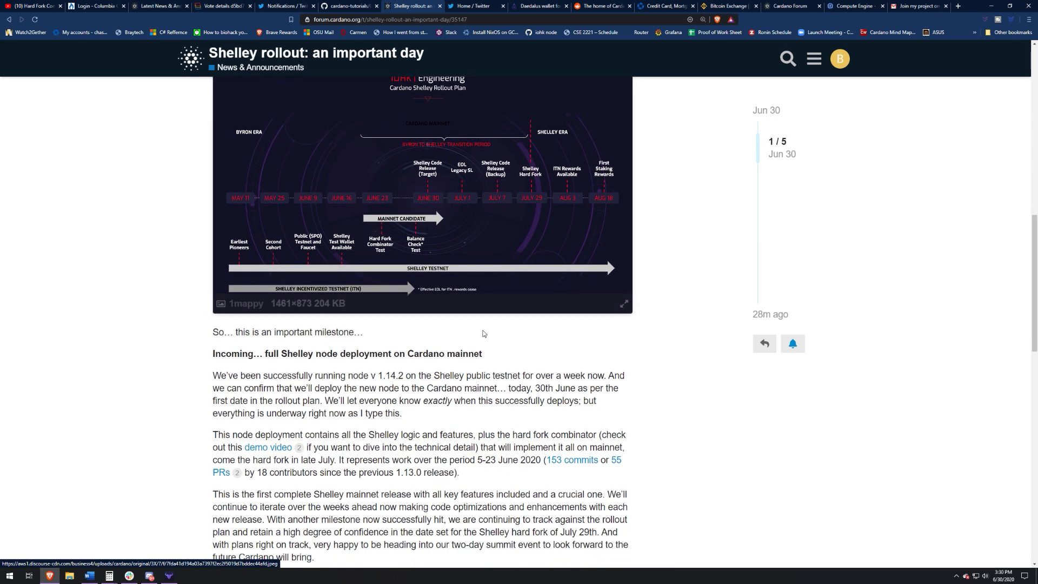
scroll(down, 3)
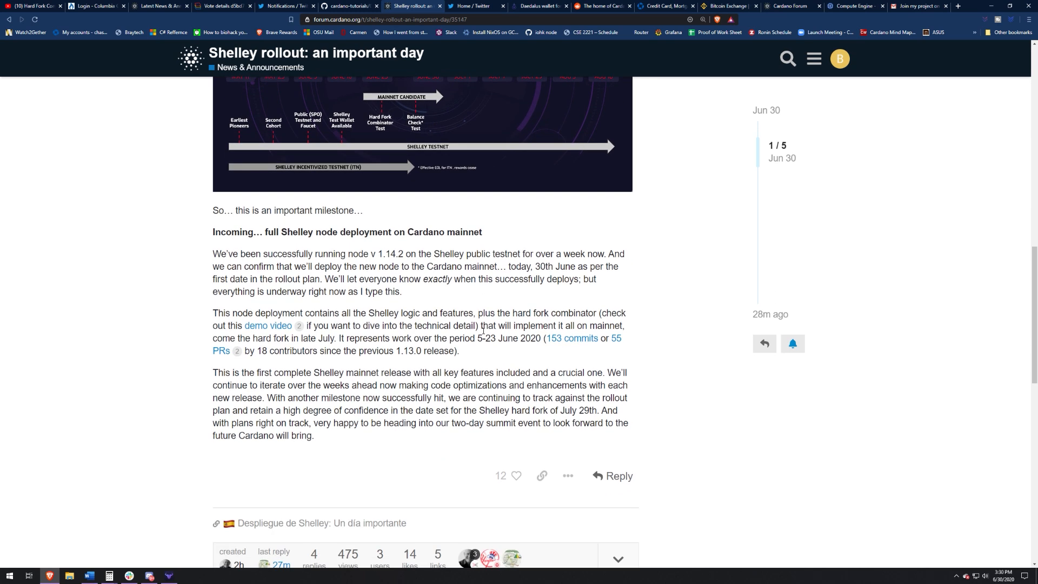
mouse_move(478, 344)
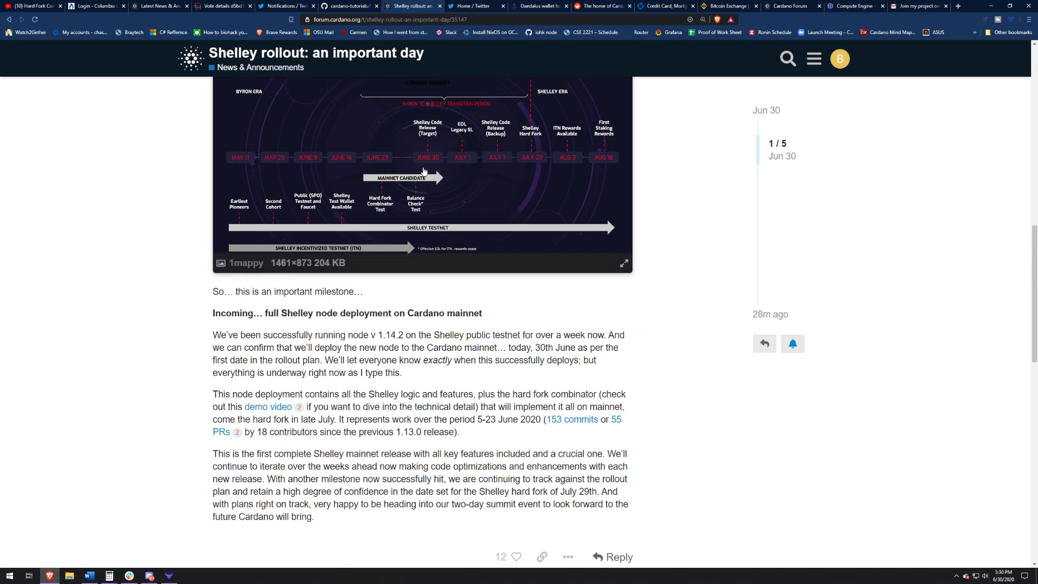
scroll(down, 3)
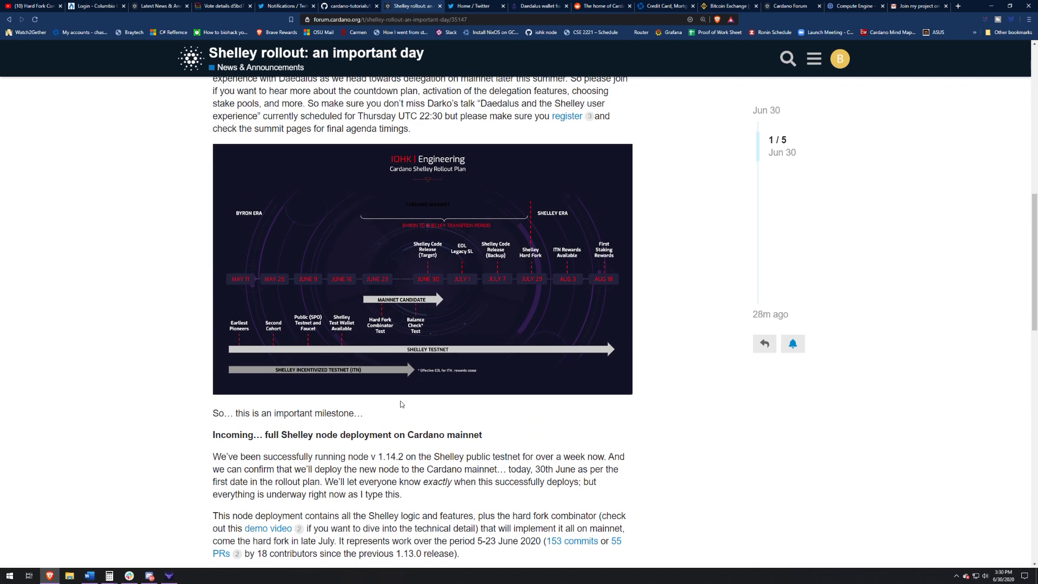
scroll(down, 3)
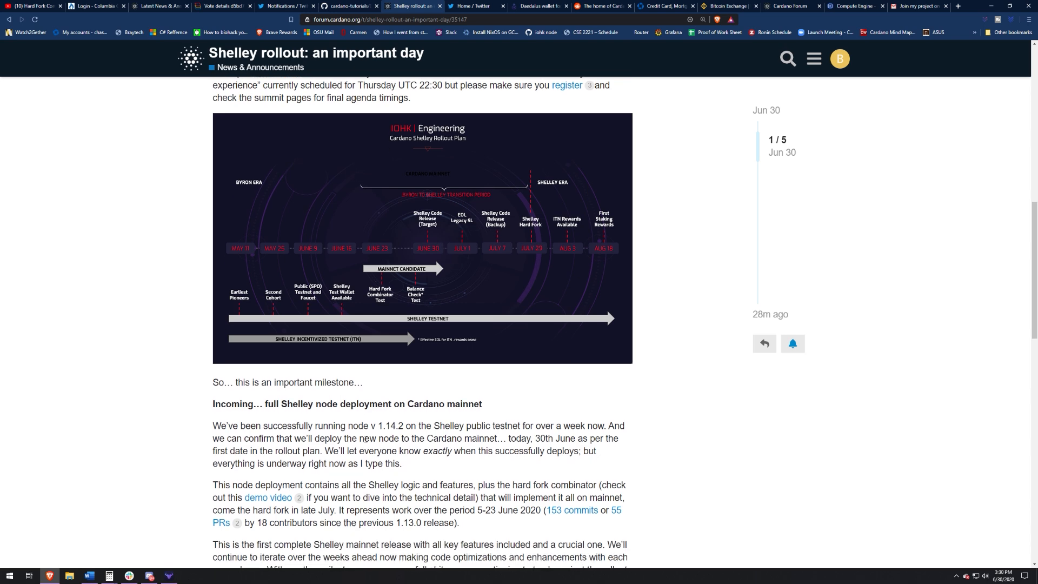
scroll(down, 3)
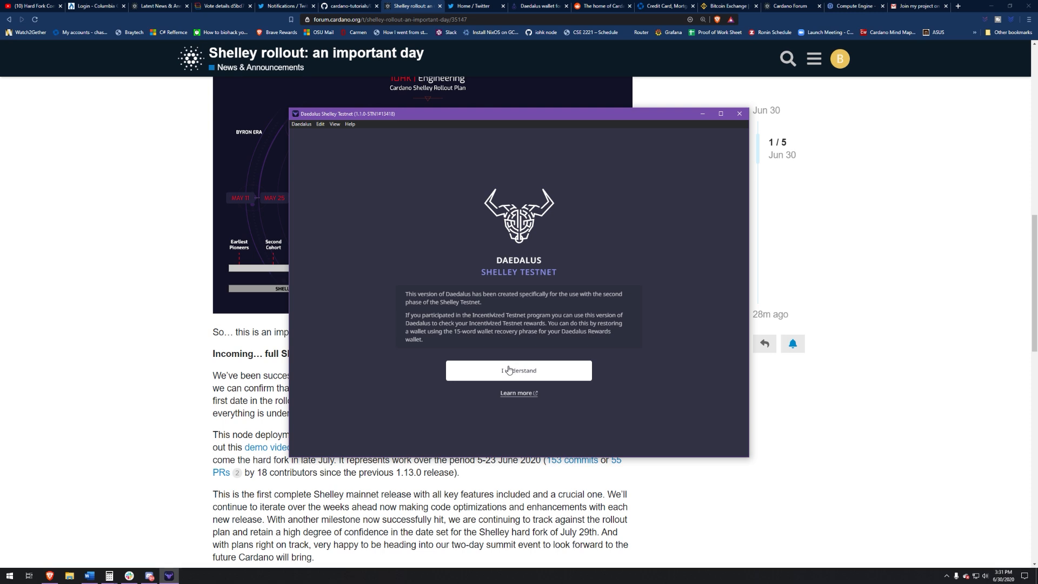
Acknowledge the Shelley Testnet notice with 'I understand'
click(519, 369)
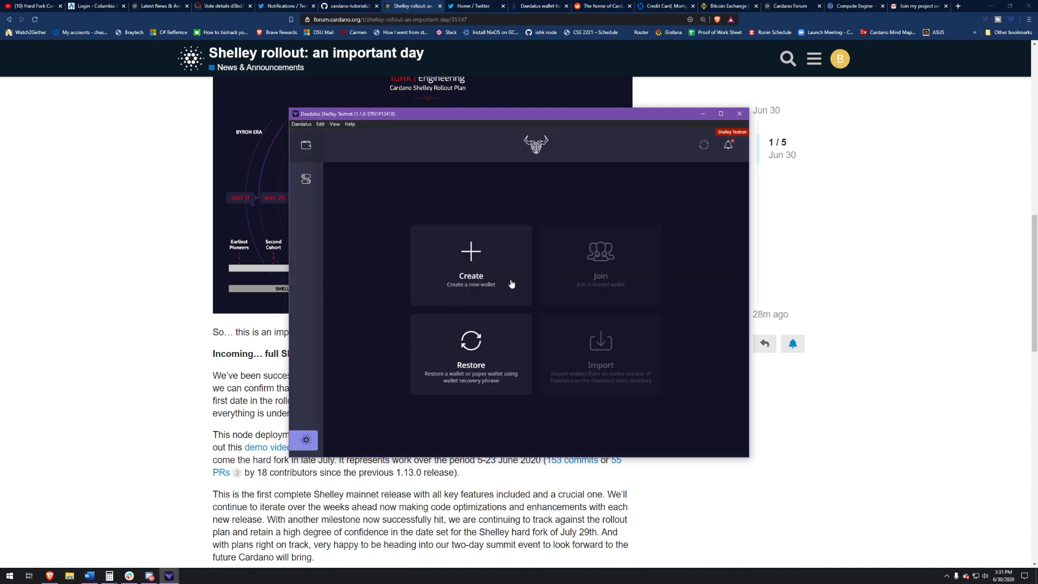
mouse_move(496, 349)
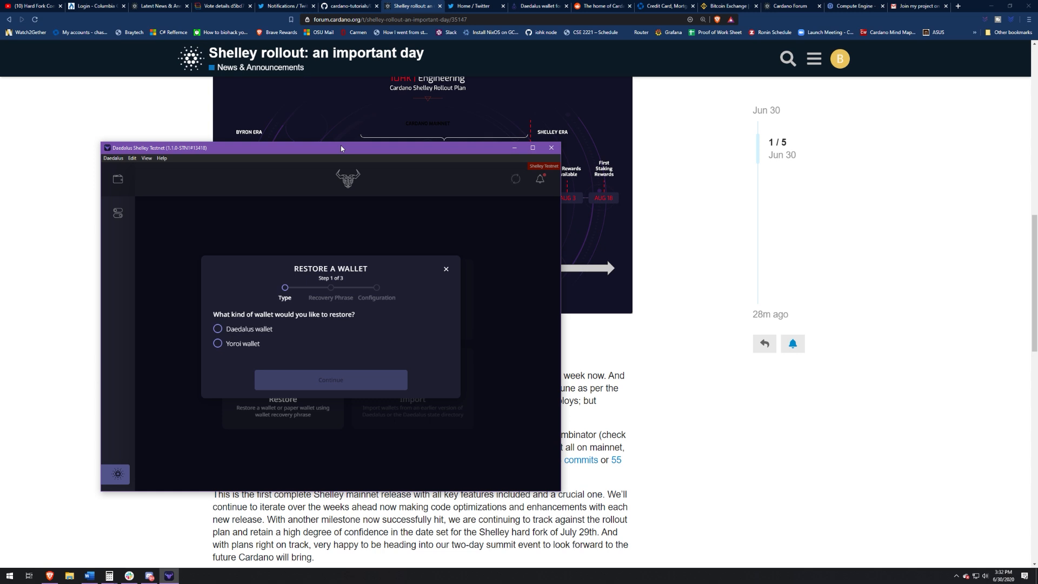
mouse_move(263, 316)
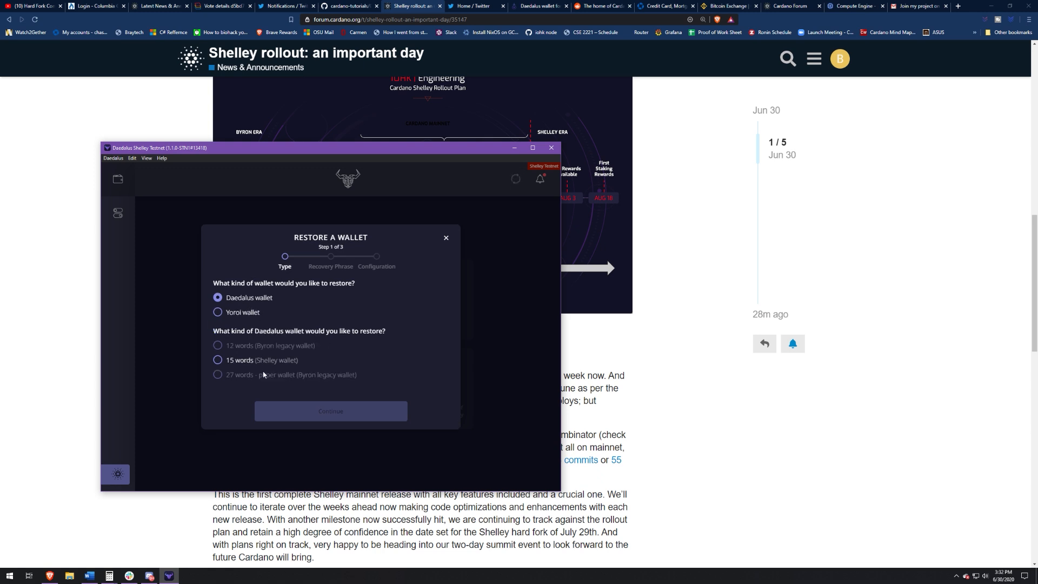
In Restore a Wallet, pick the 15-word type, then switch to Yoroi wallet
click(217, 359)
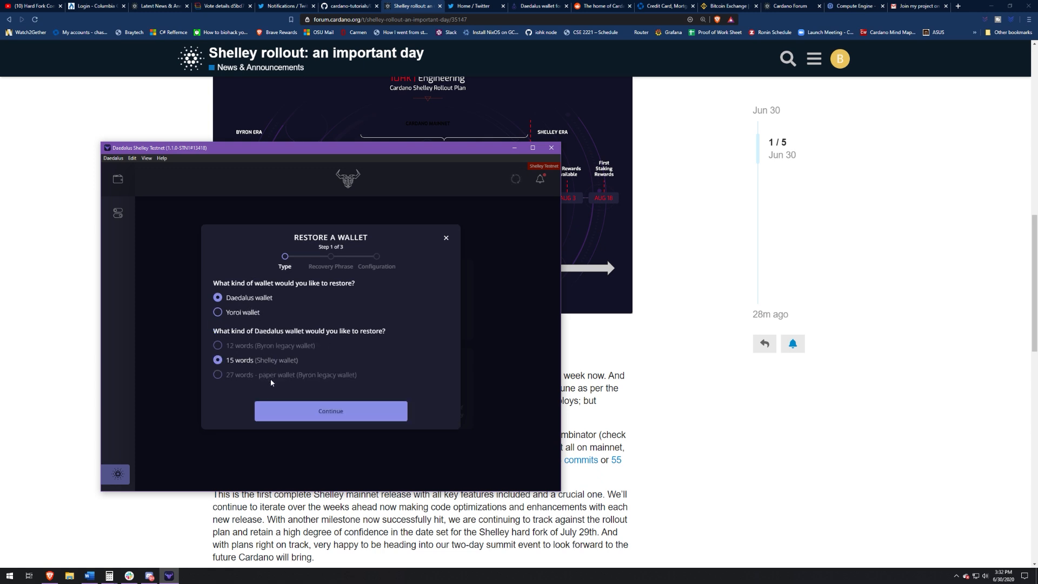
click(218, 312)
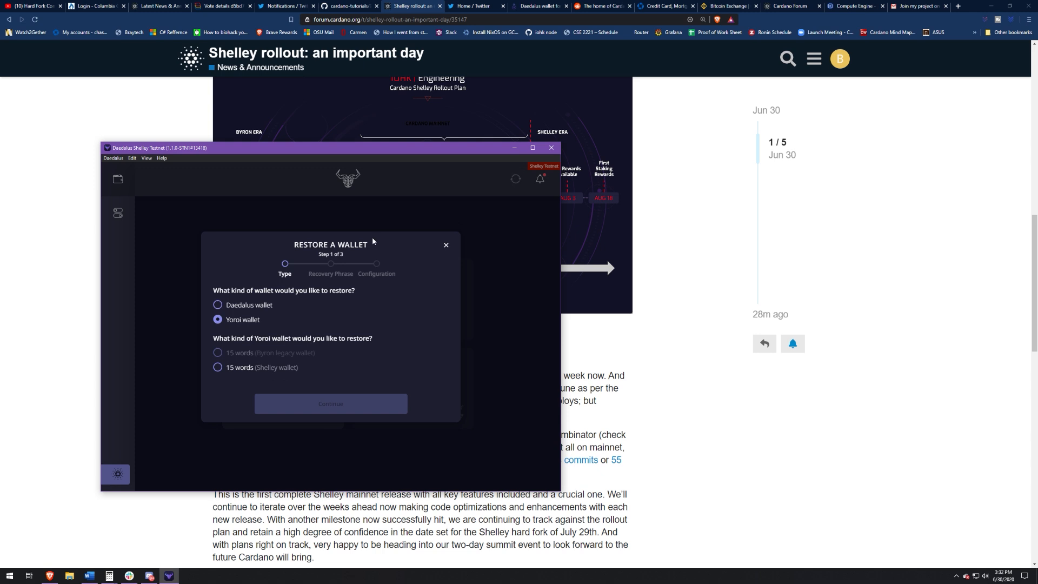
mouse_move(439, 261)
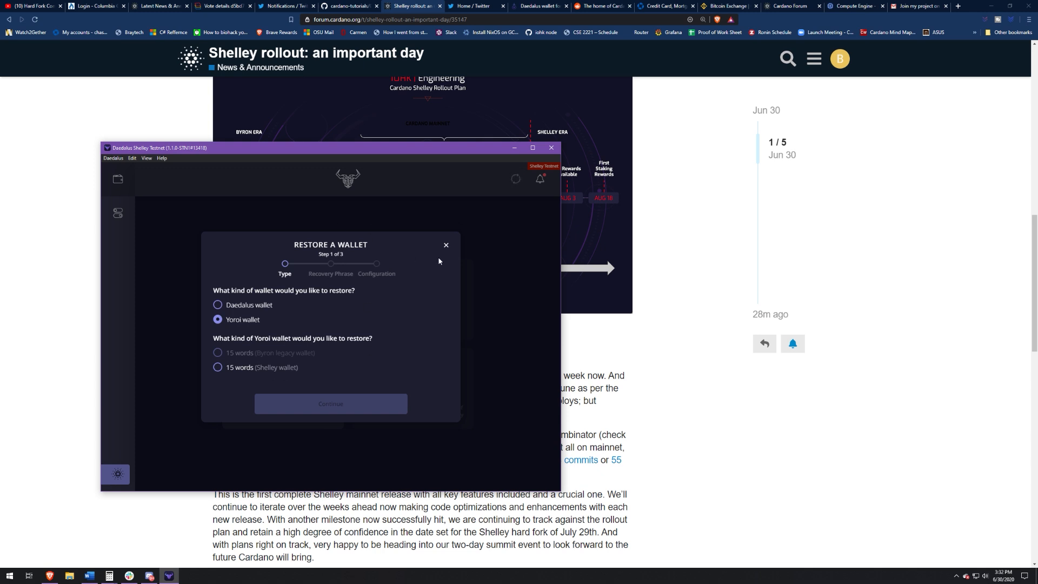